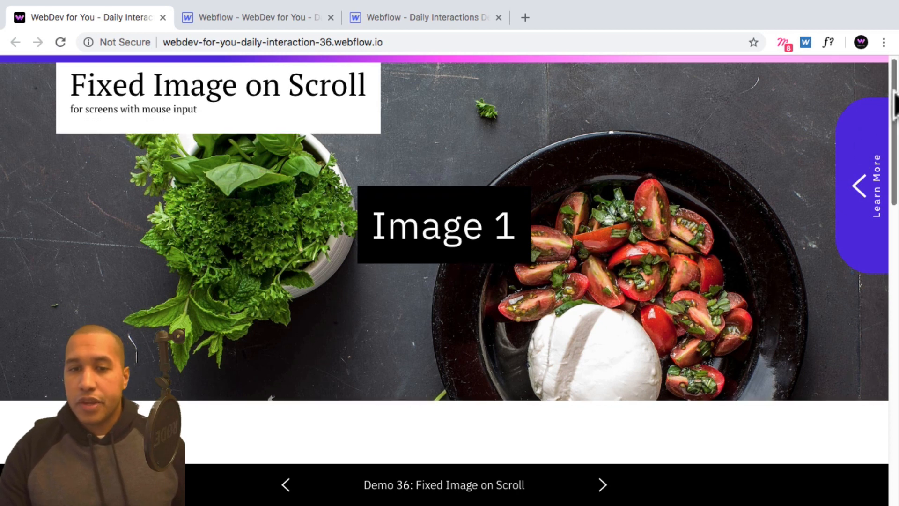
- Switch to the Designer and give the page Body a new class named d-36-body
scroll("down", 3)
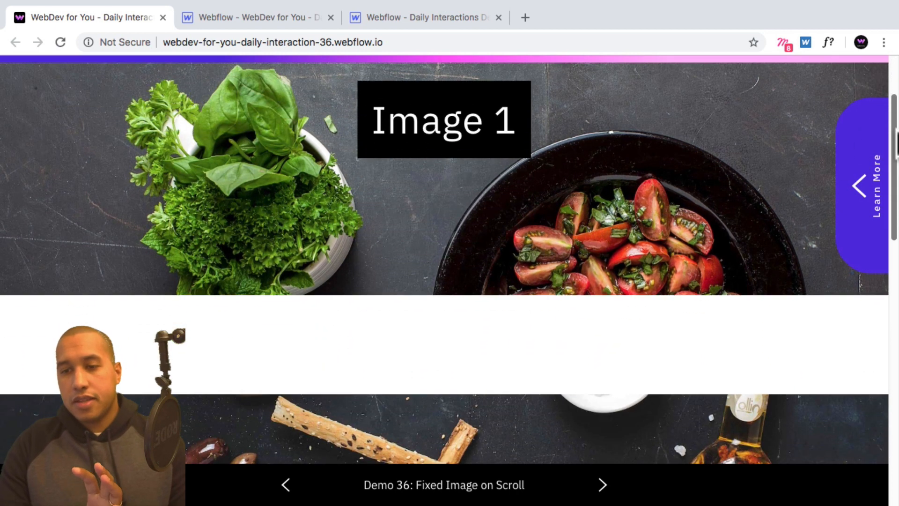
scroll("down", 3)
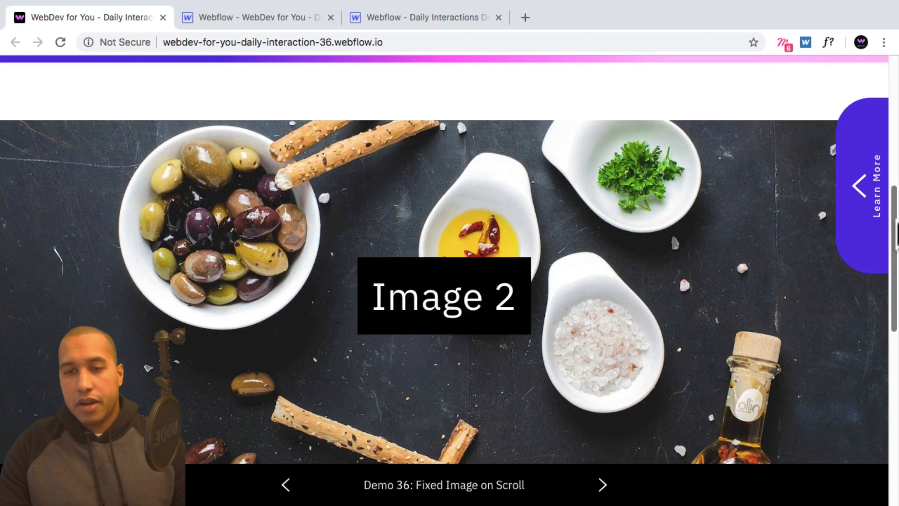
scroll("down", 3)
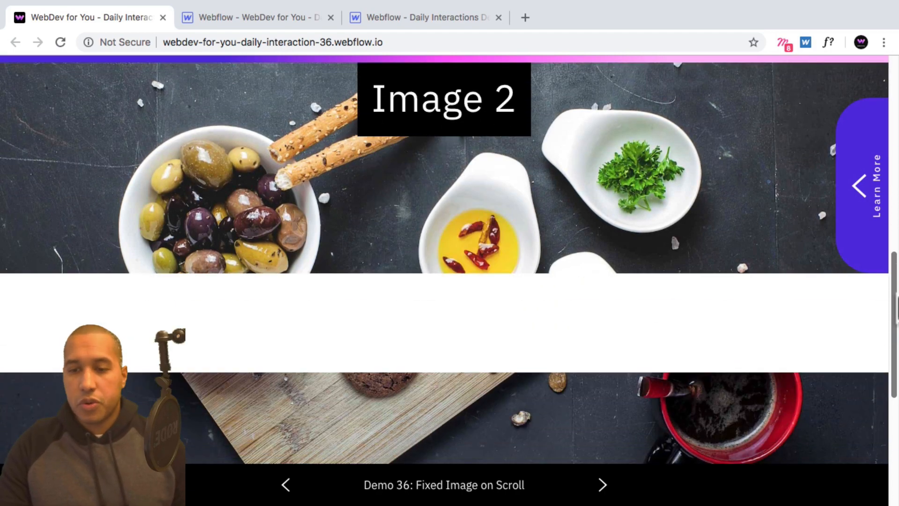
scroll("down", 3)
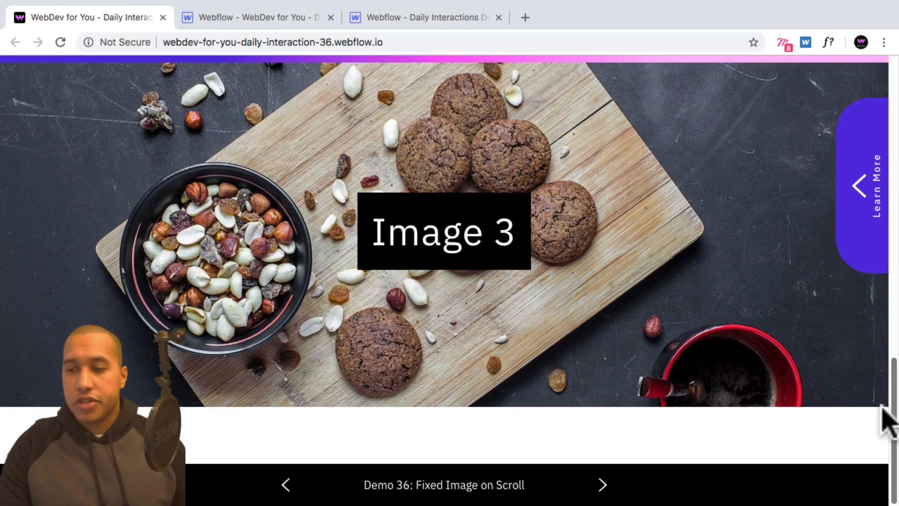
scroll("down", 3)
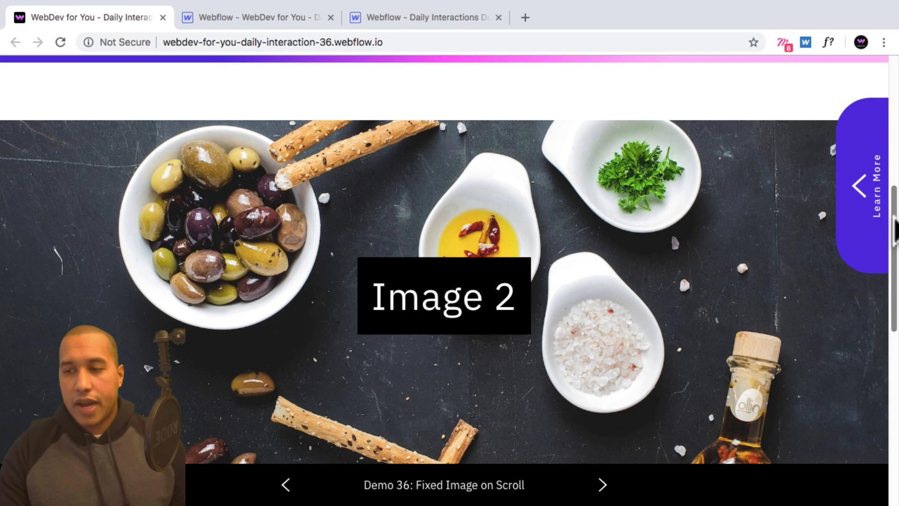
scroll("up", 3)
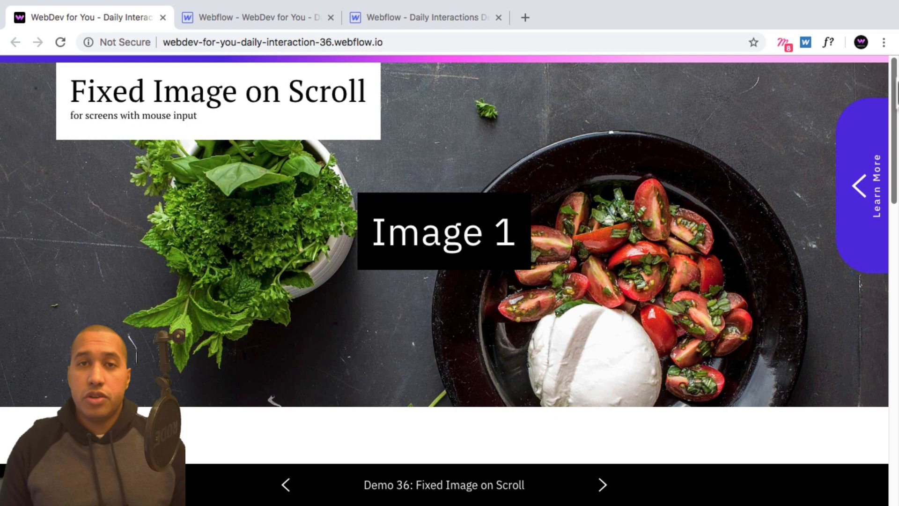
left_click(424, 16)
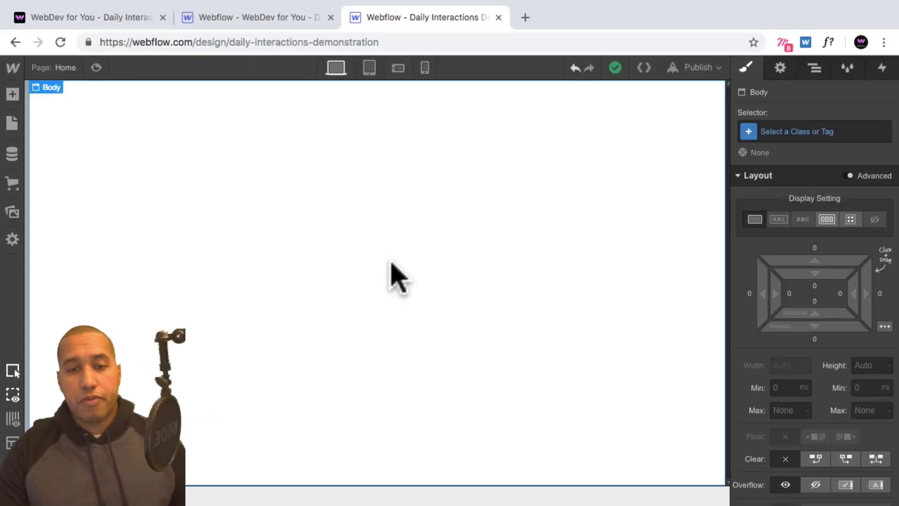
left_click(813, 131)
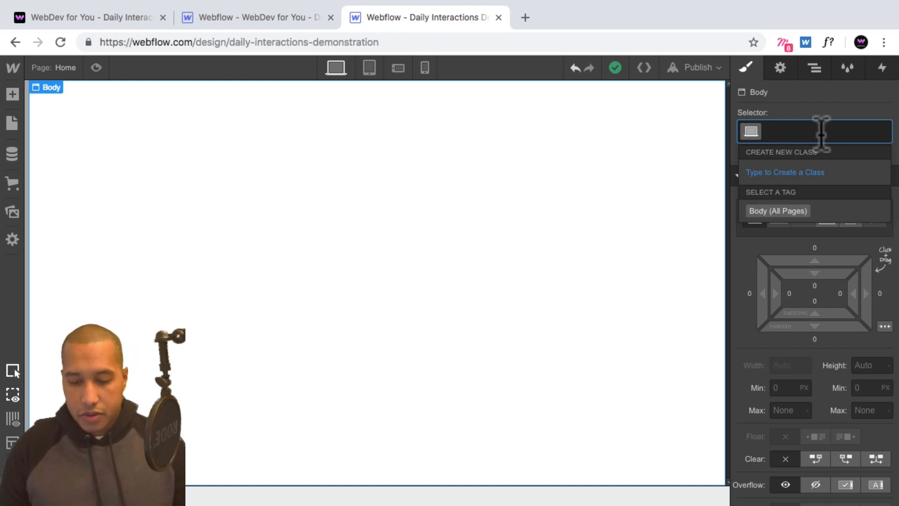
type("d-")
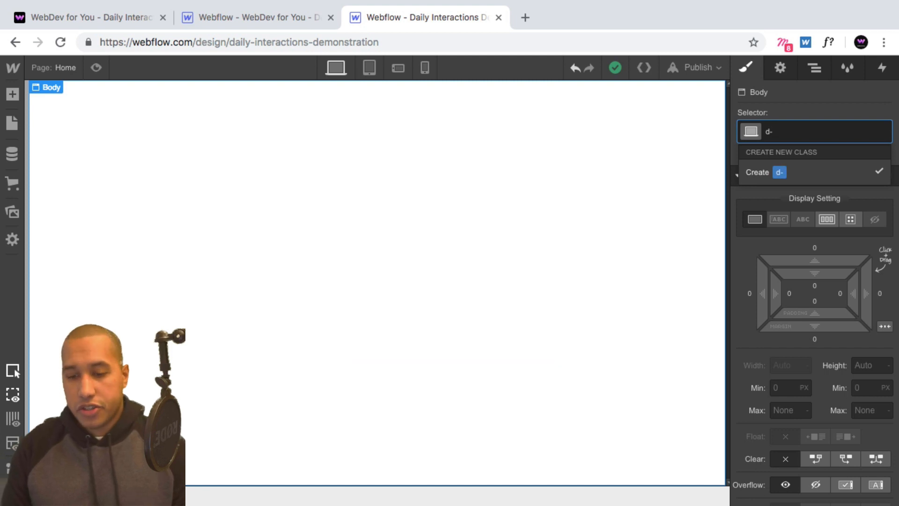
type("36-body")
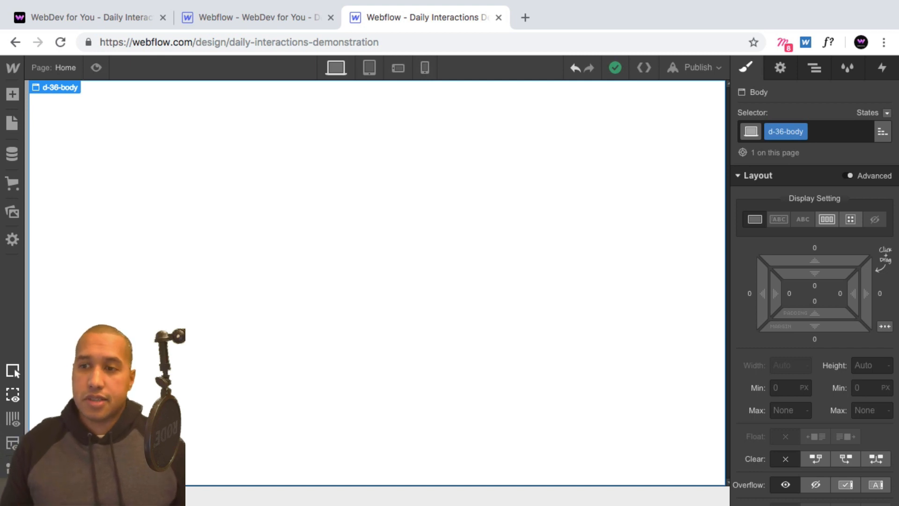
mouse_move(27, 114)
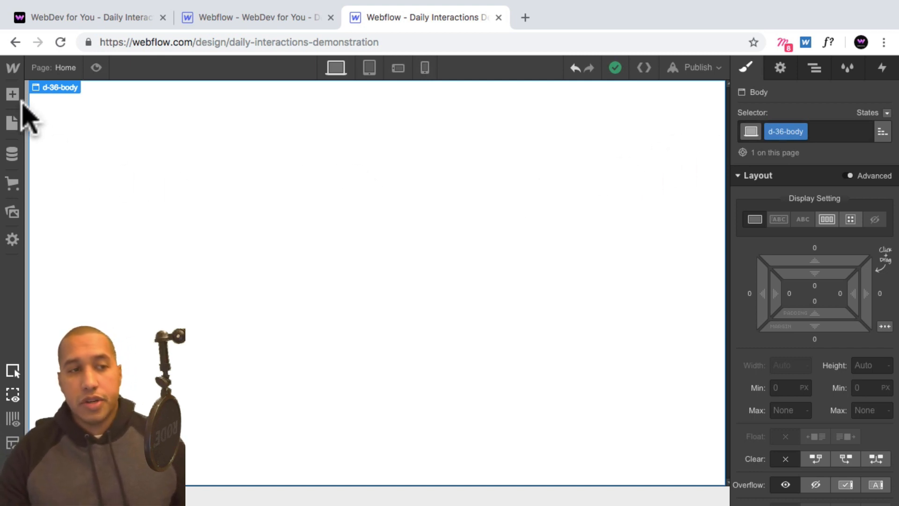
- Add a Section classed d-36-section and set its height to 100vh
left_click(12, 93)
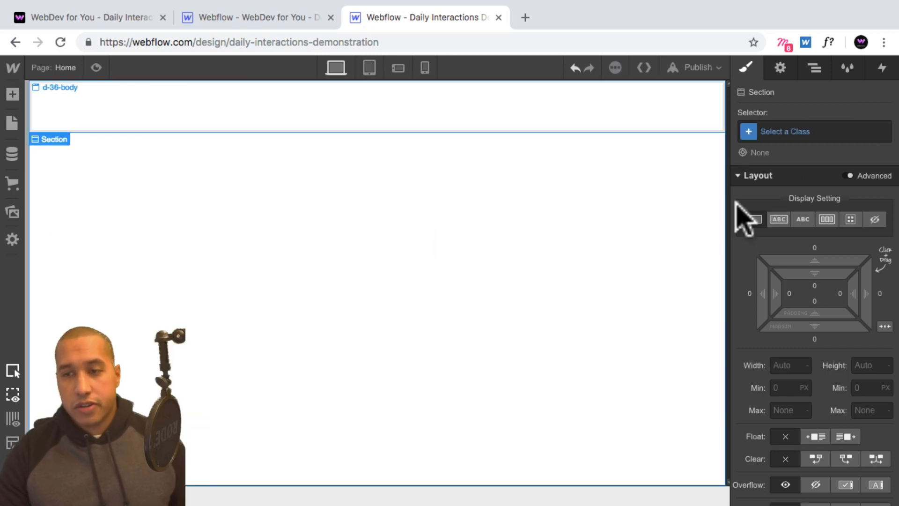
type("d")
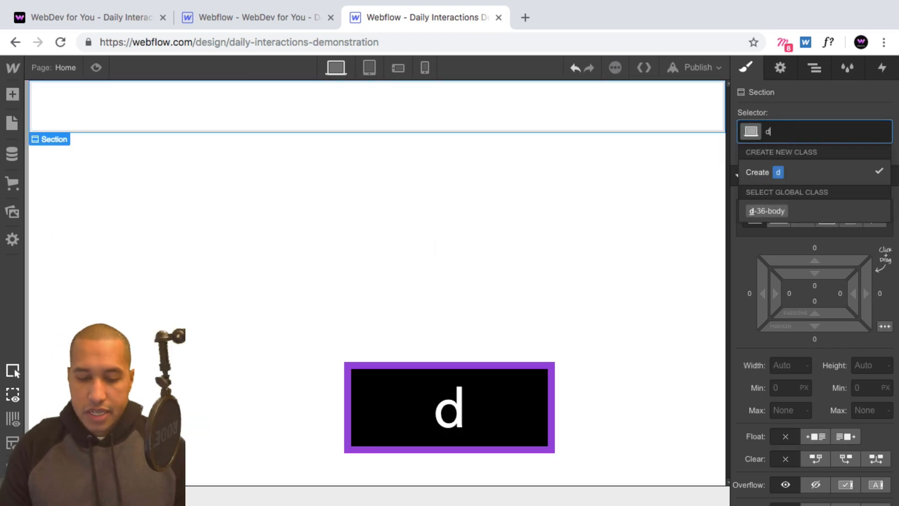
type("-36-section")
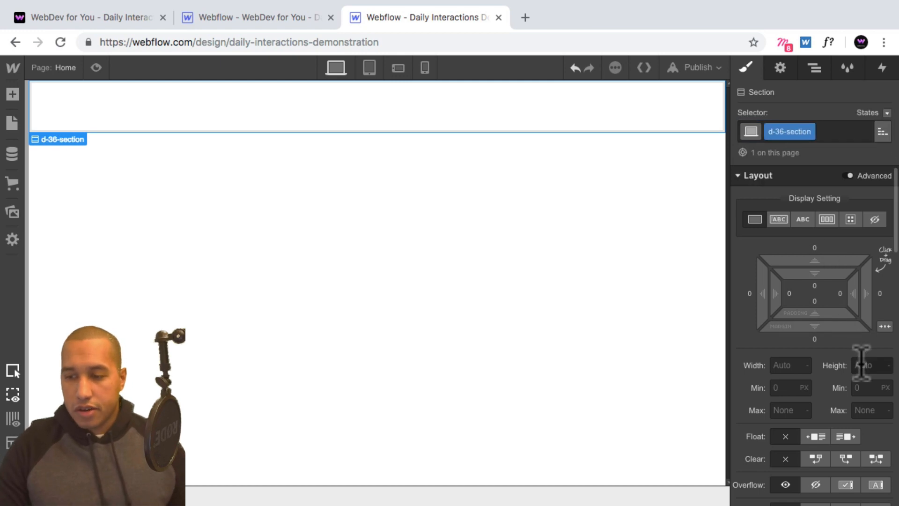
type("100vh")
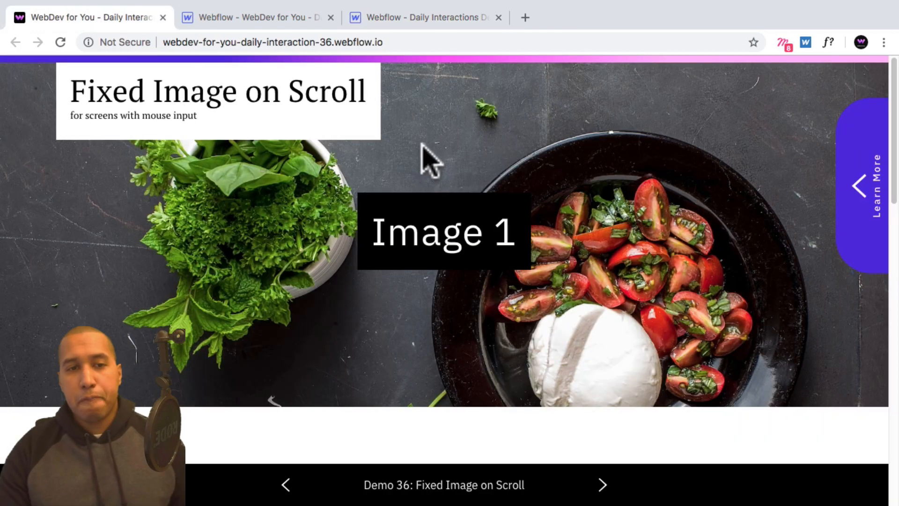
mouse_move(554, 298)
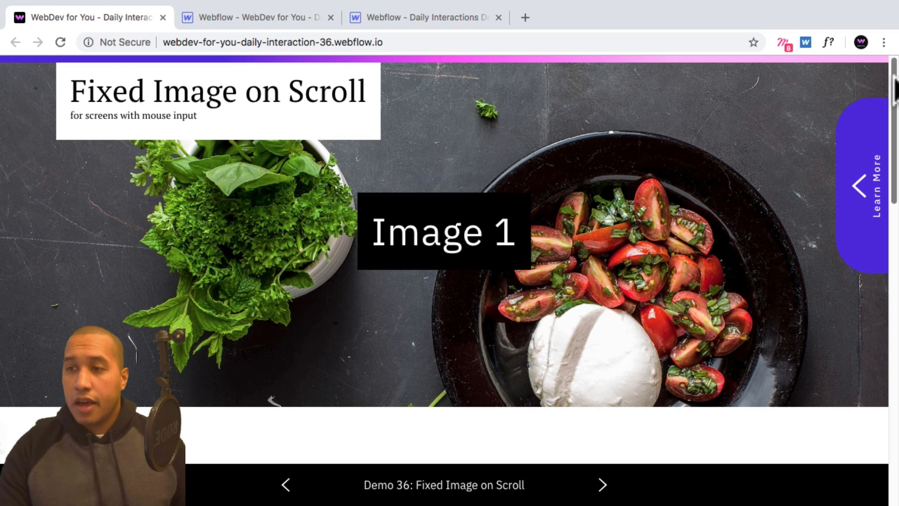
scroll("down", 3)
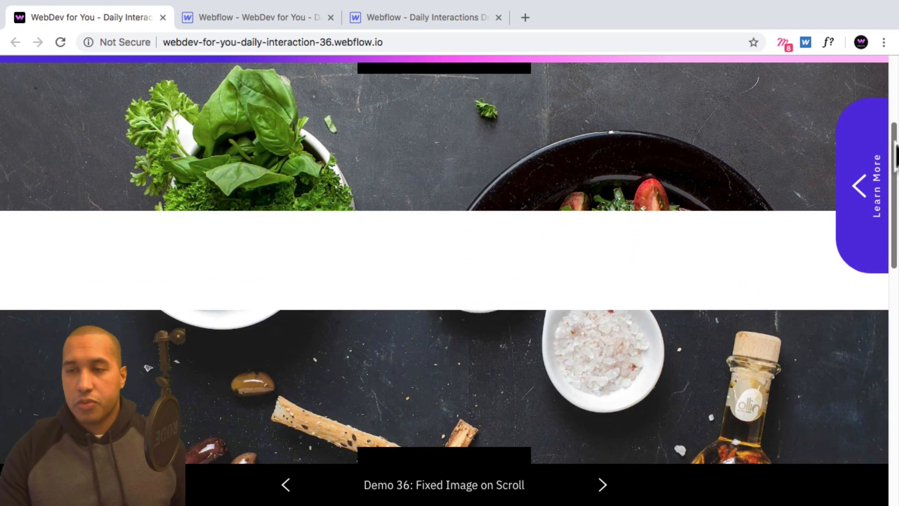
scroll("down", 3)
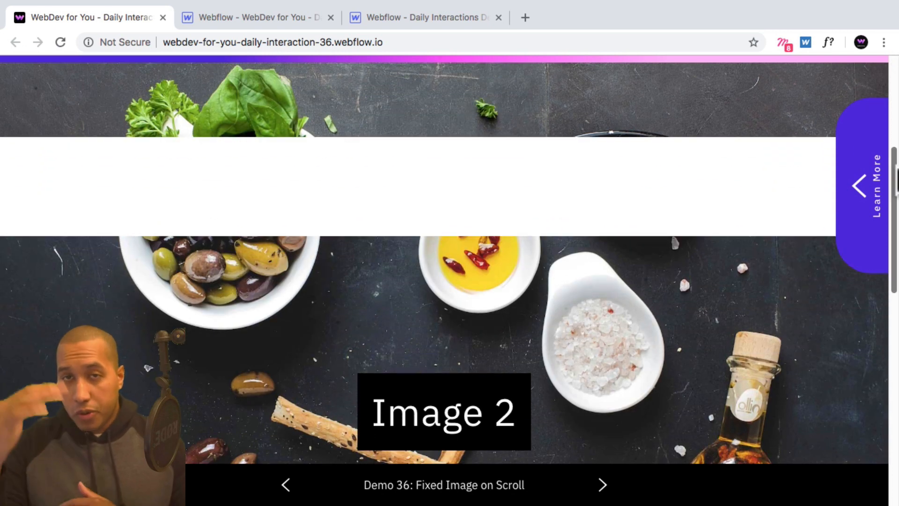
scroll("down", 3)
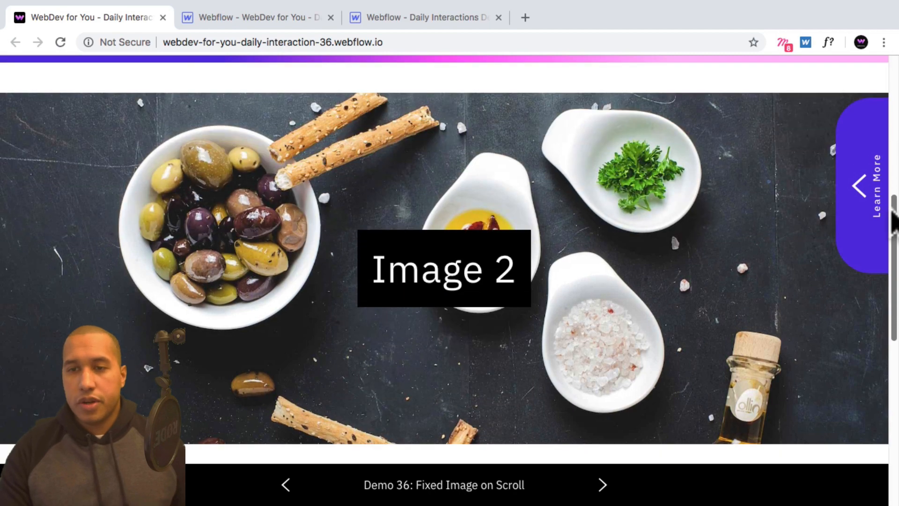
scroll("down", 3)
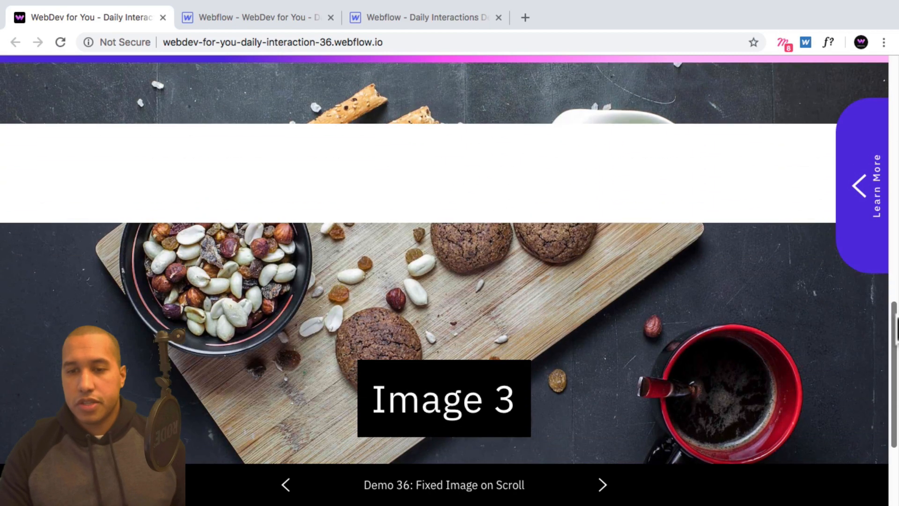
scroll("down", 3)
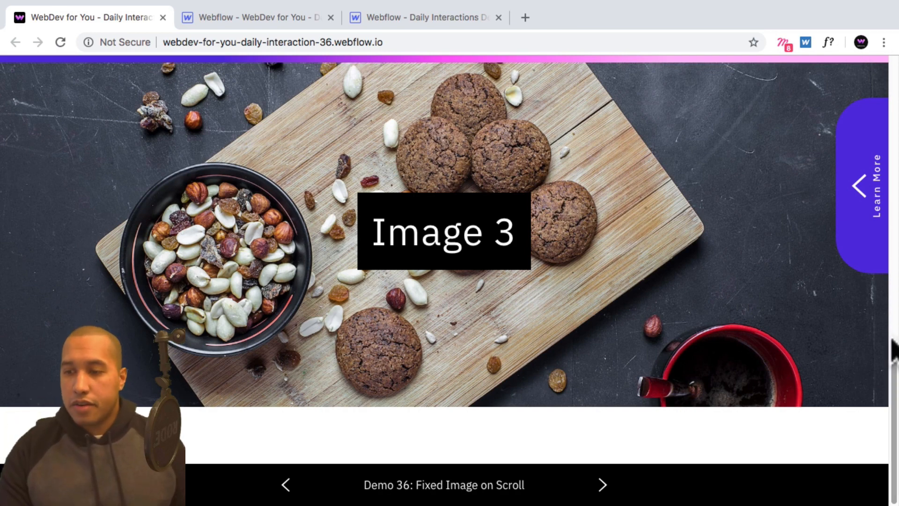
scroll("up", 3)
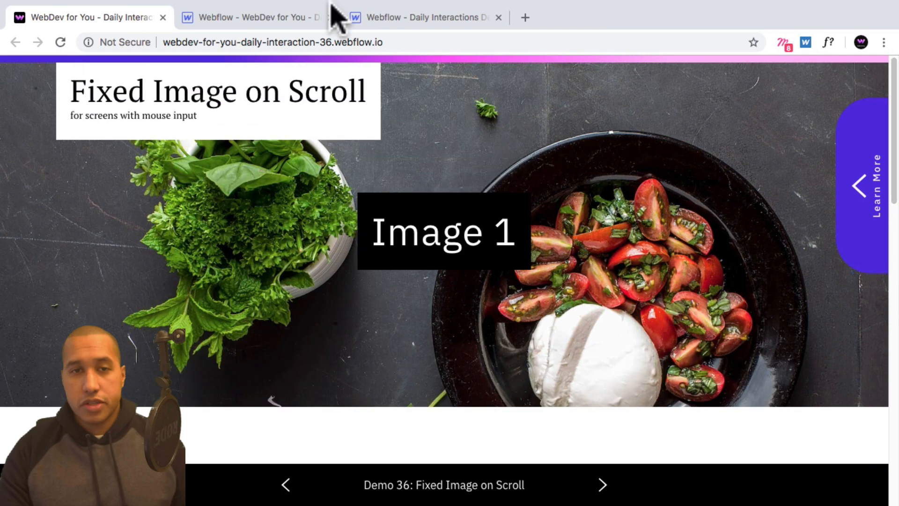
- Return to the Designer and set d-36-section to display as Flex
left_click(427, 17)
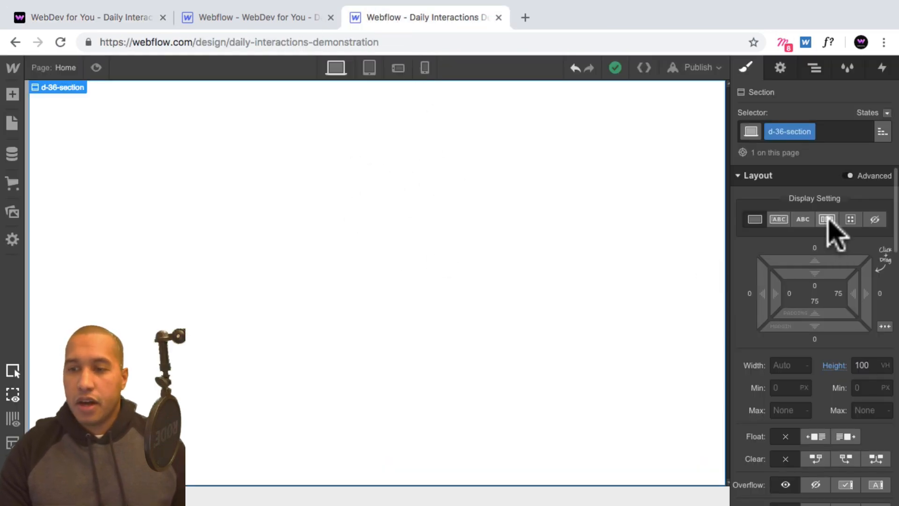
left_click(827, 219)
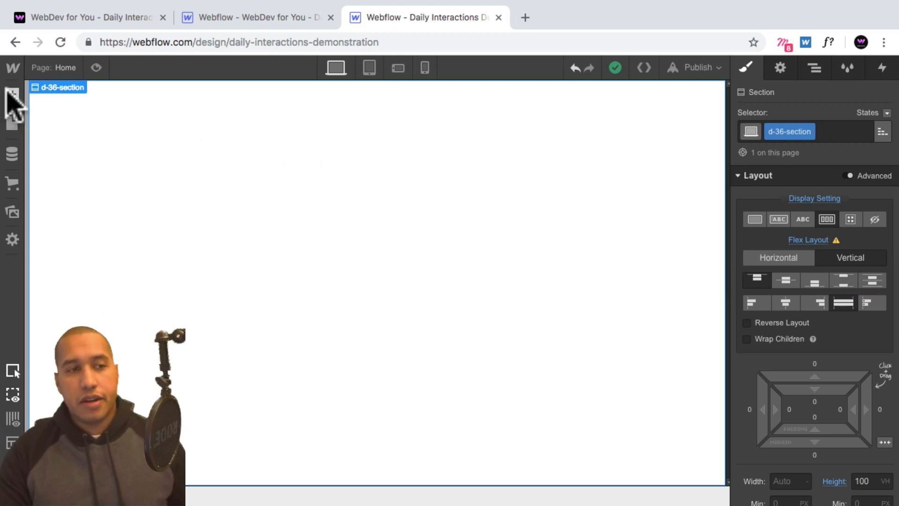
- Add a div block classed d-36-image-wrapper inside the section and set its height to 400px
left_click(12, 93)
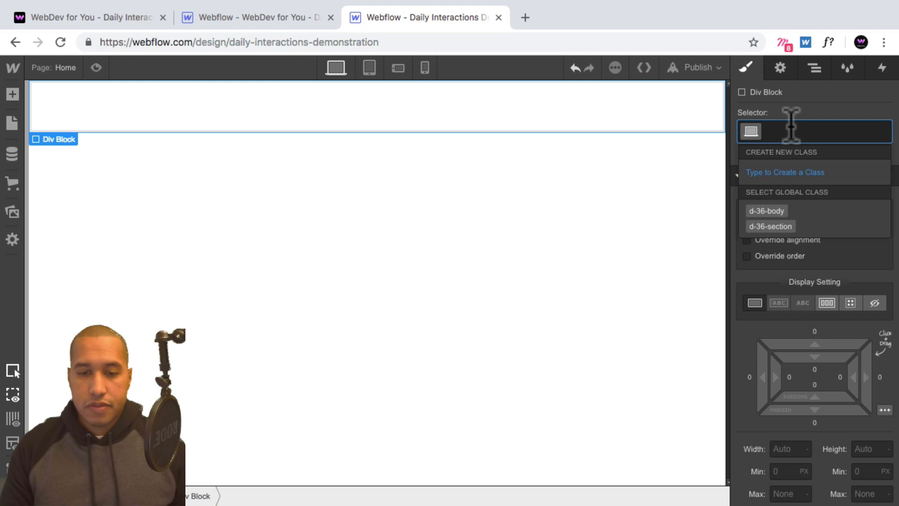
type("d-36-i")
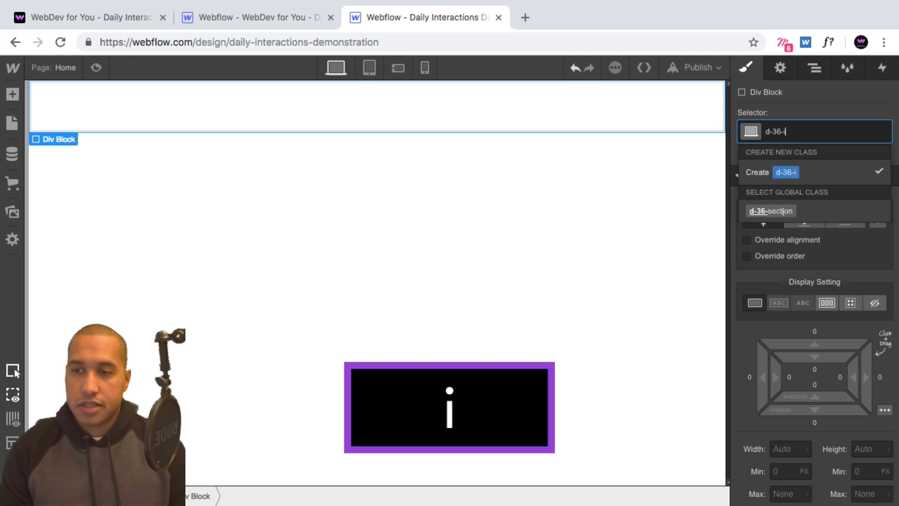
key("enter")
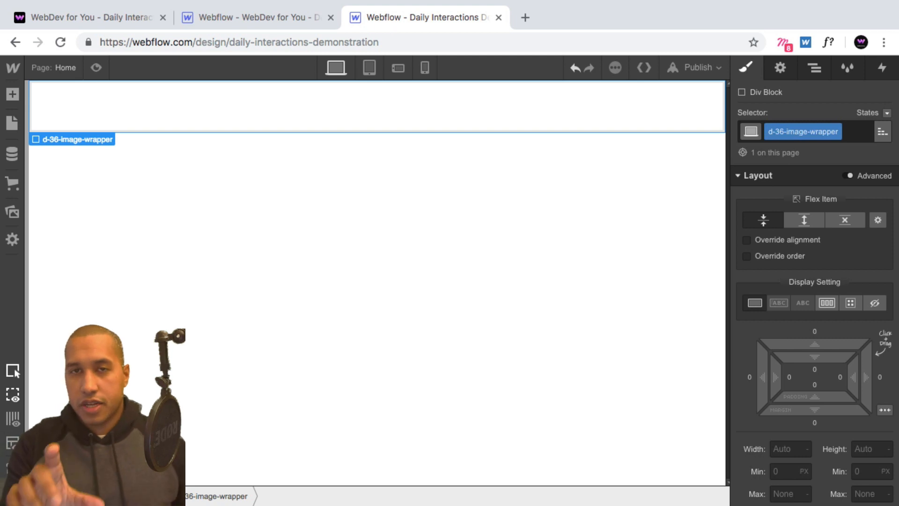
mouse_move(870, 238)
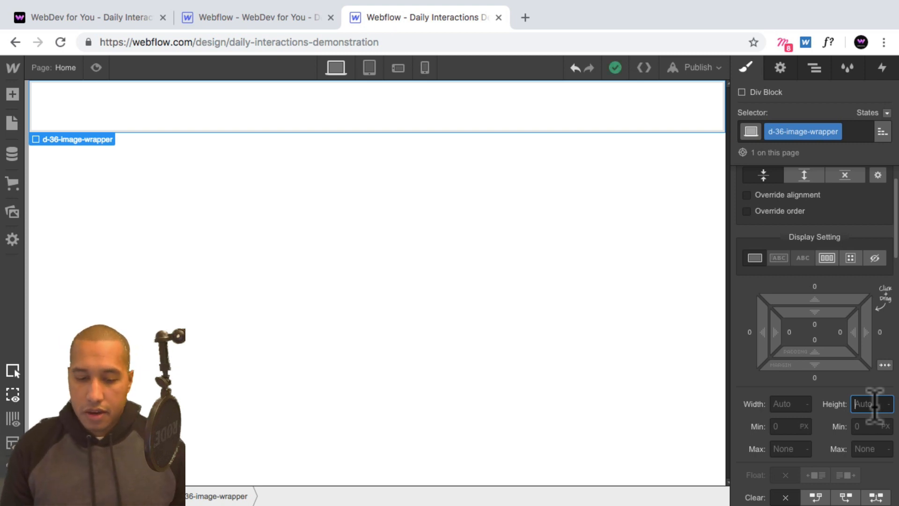
type("400p")
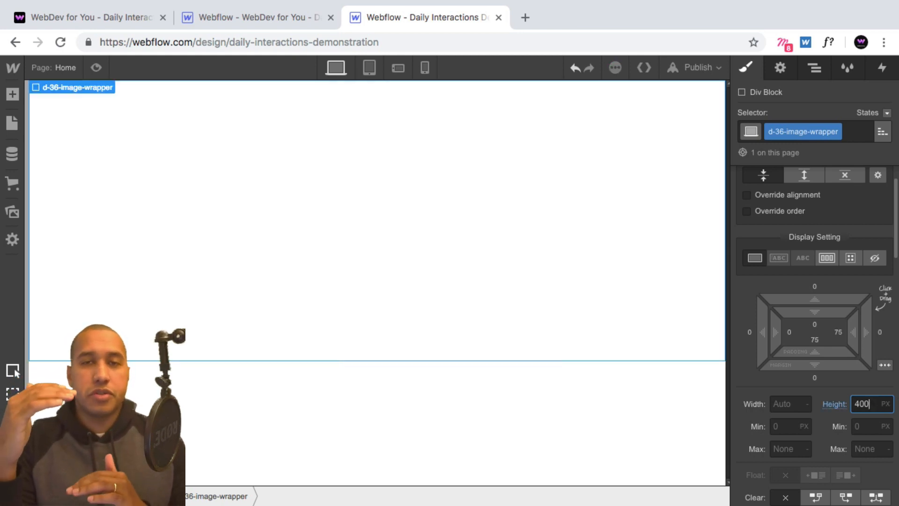
scroll("down", 3)
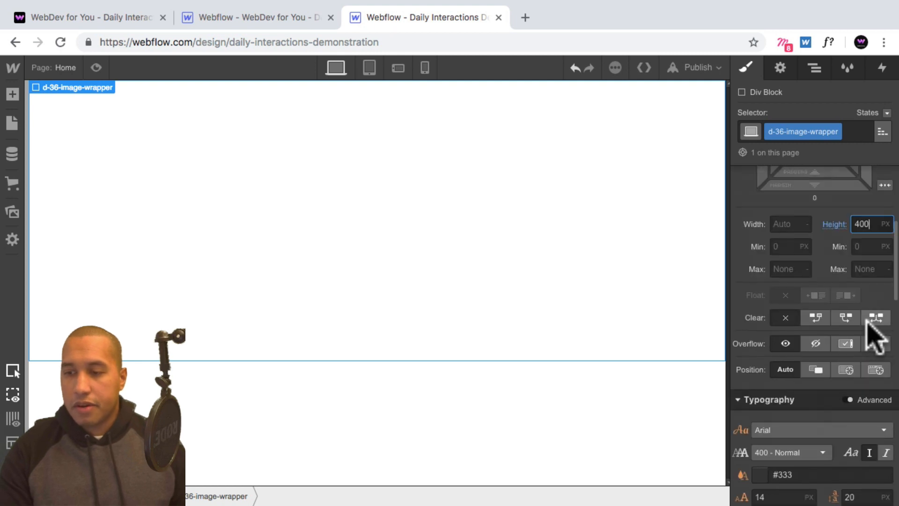
scroll("down", 3)
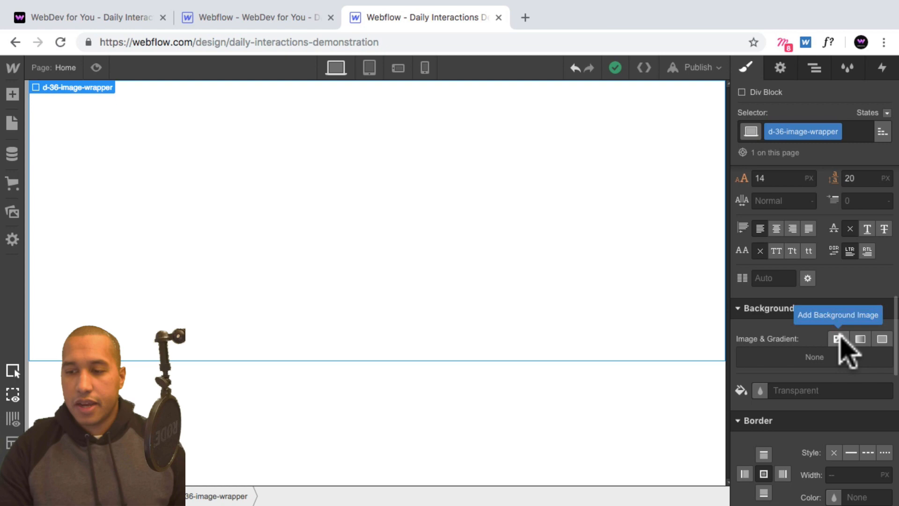
- Set 04-min.jpg as the wrapper's background image, sized Cover, centered and Fixed
left_click(837, 338)
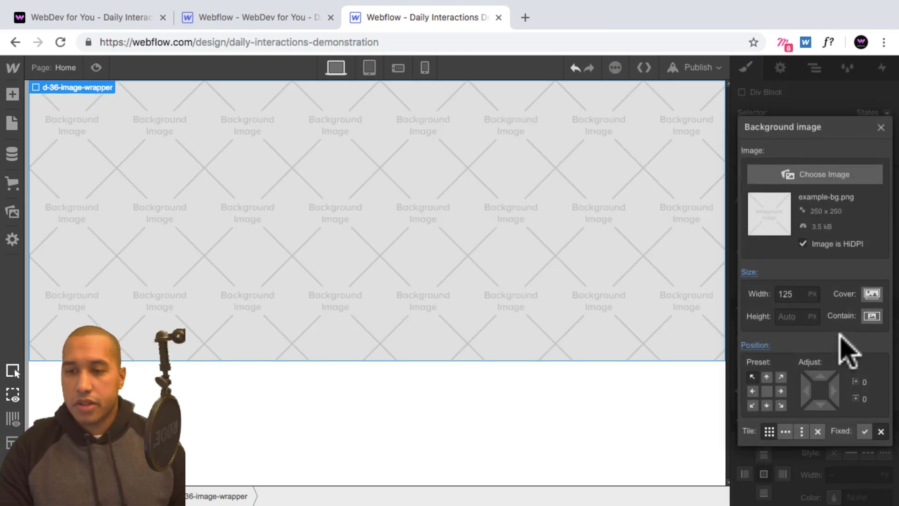
left_click(823, 174)
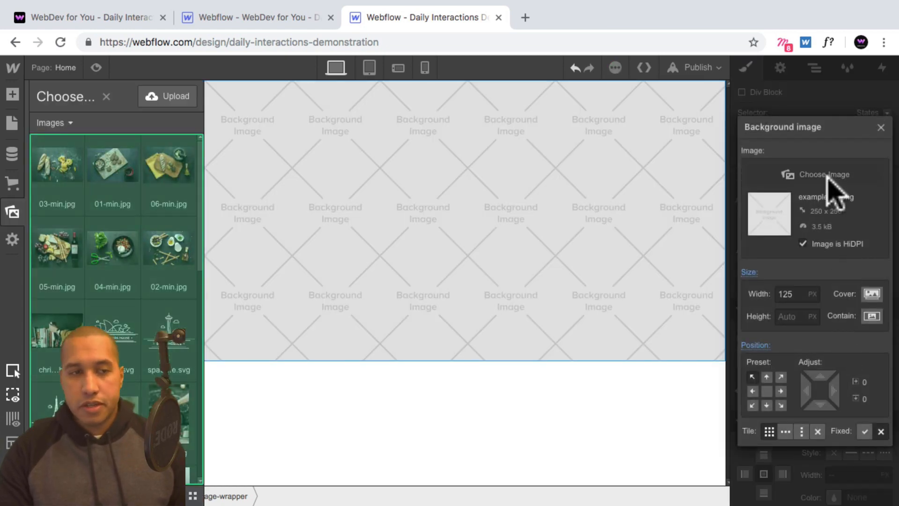
left_click(113, 246)
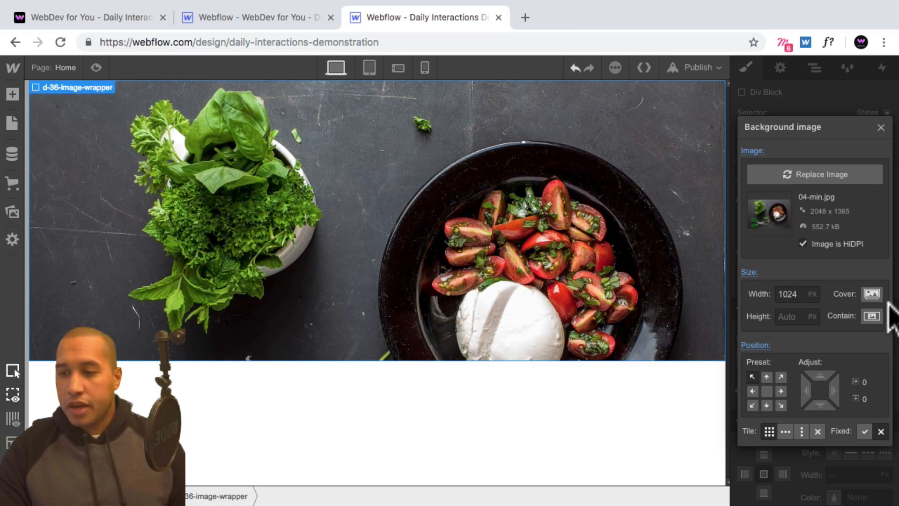
left_click(871, 293)
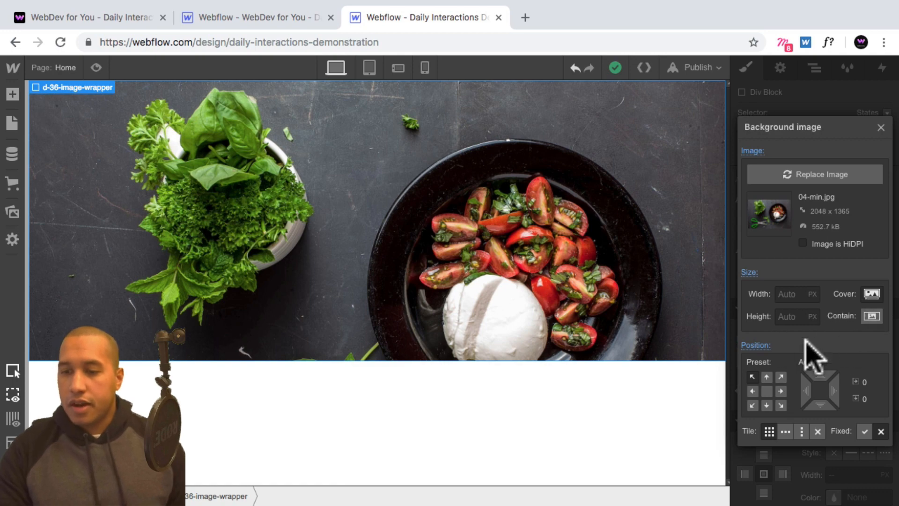
left_click(766, 390)
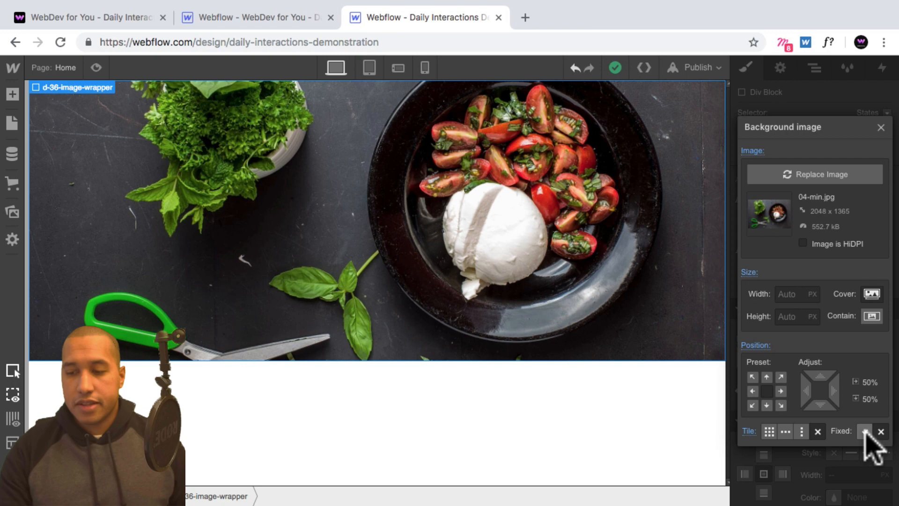
left_click(864, 431)
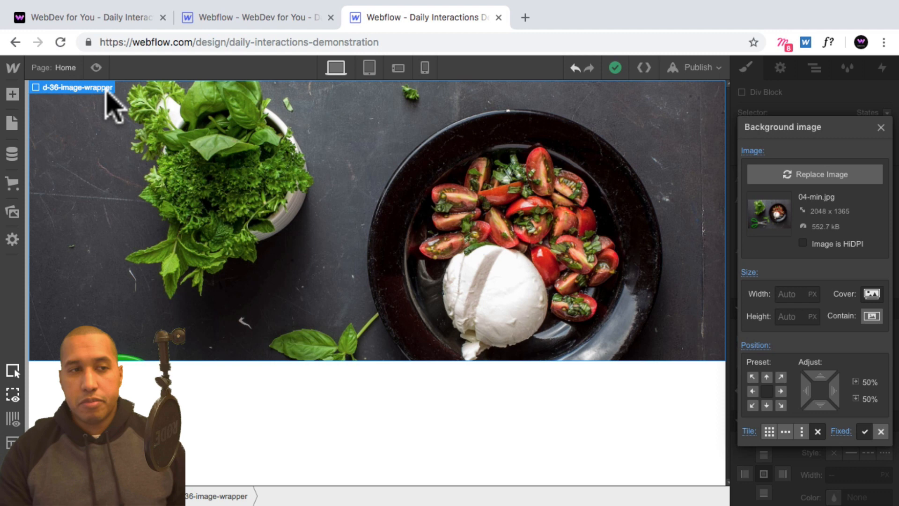
mouse_move(886, 142)
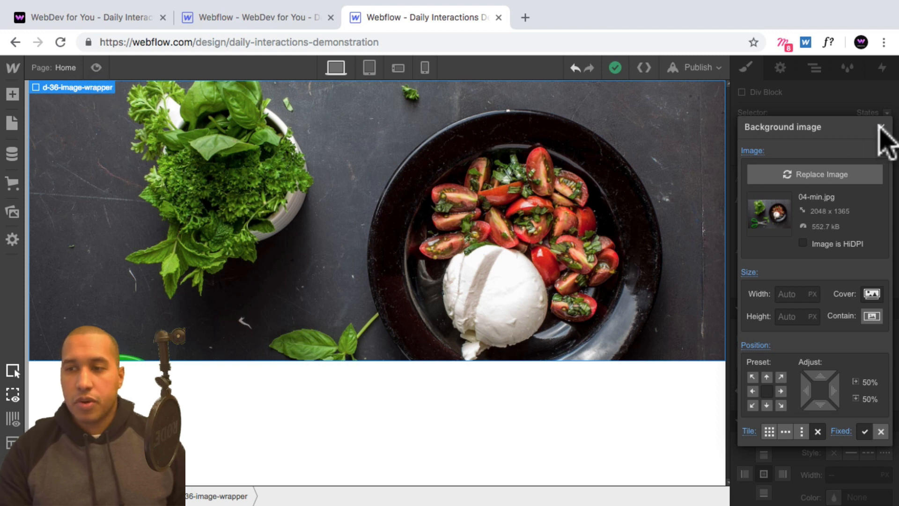
left_click(881, 128)
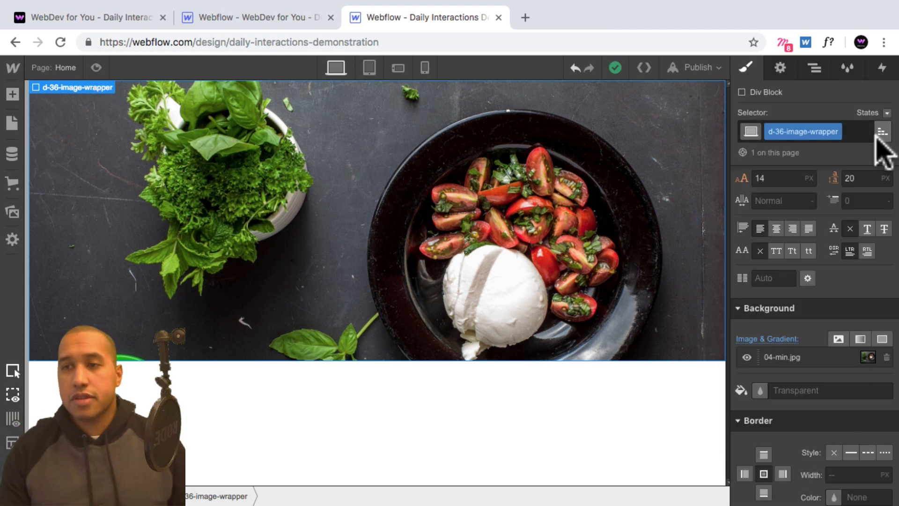
mouse_move(813, 68)
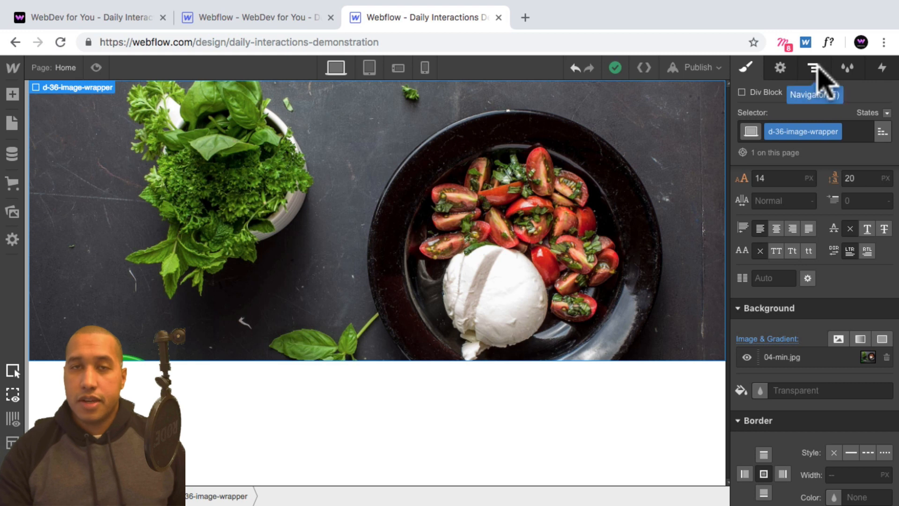
- Copy d-36-section in the Navigator and paste it into d-36-body so there are three sections
left_click(813, 67)
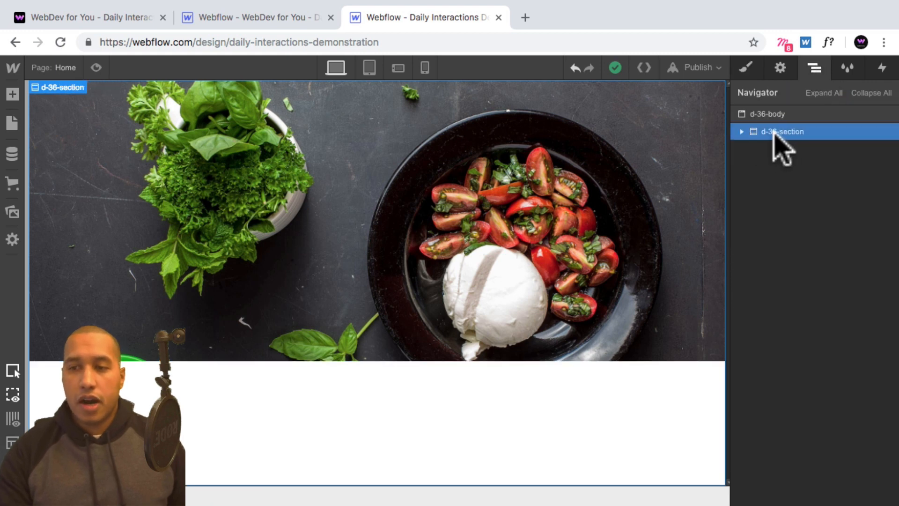
mouse_move(746, 144)
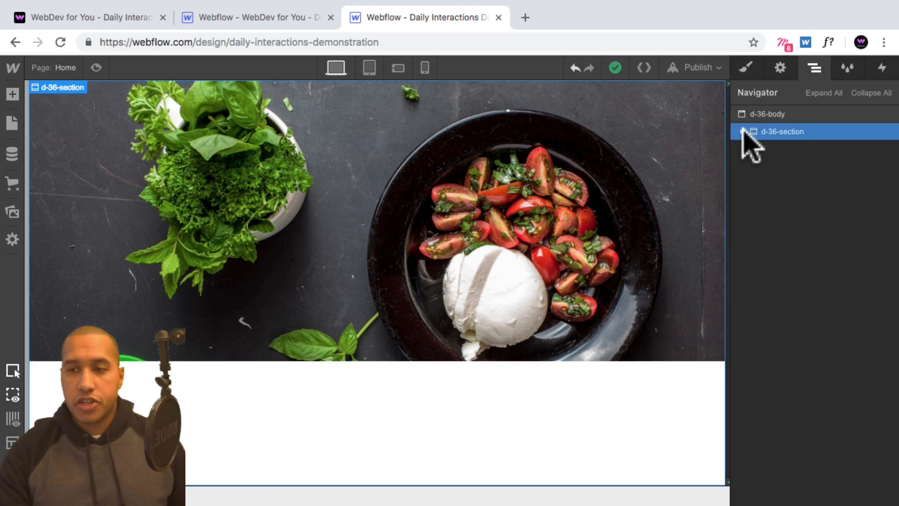
left_click(742, 131)
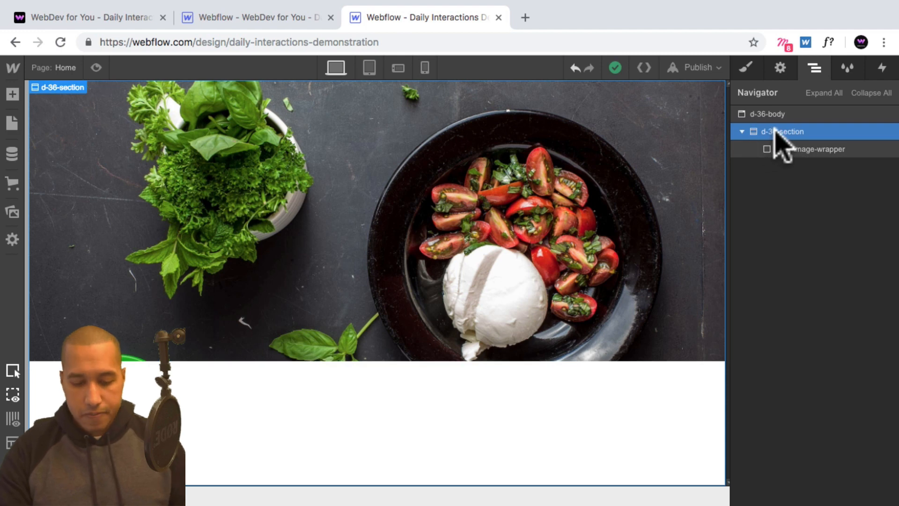
key("cmd+c")
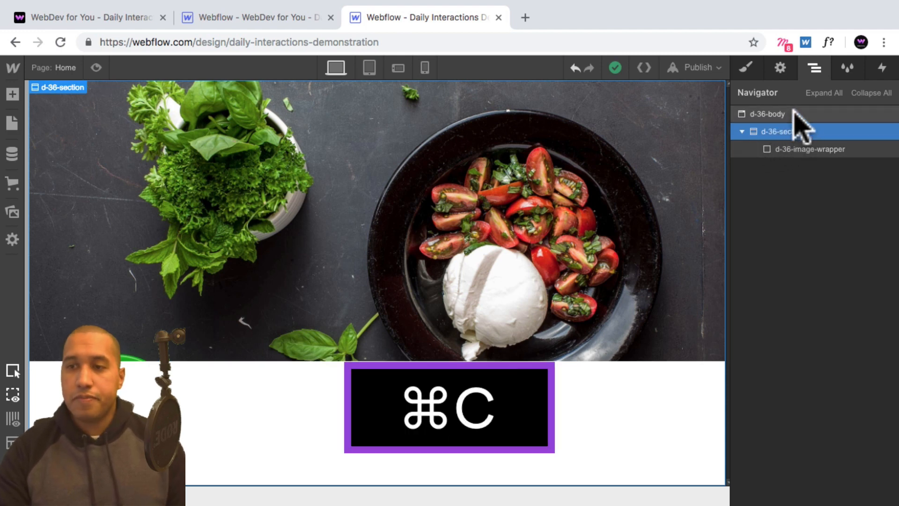
left_click(767, 113)
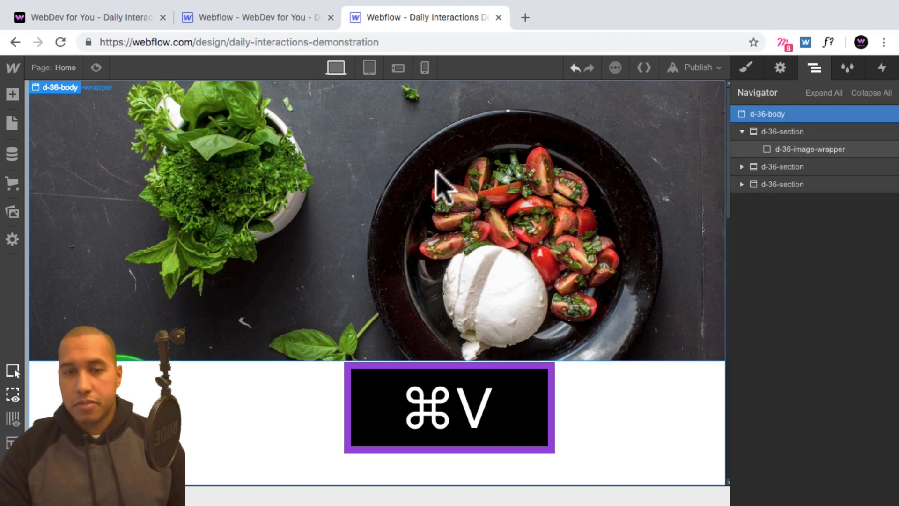
key("cmd+v")
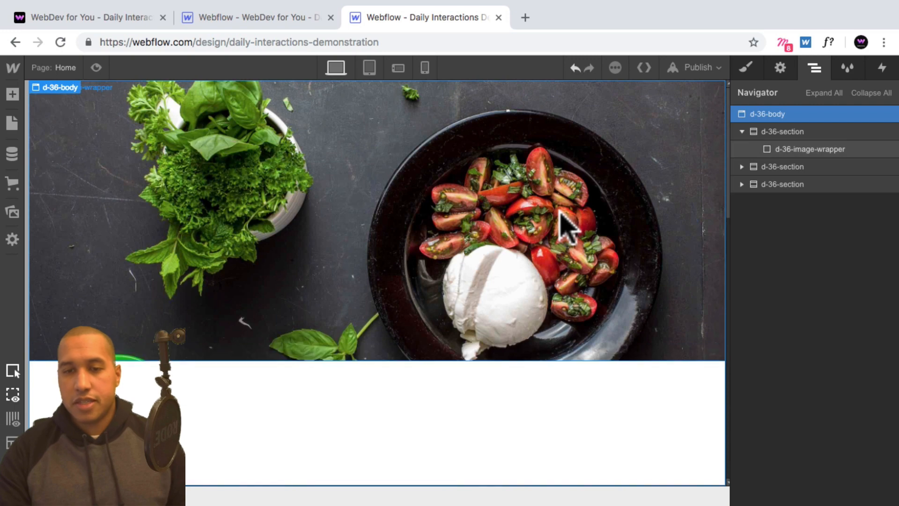
mouse_move(100, 78)
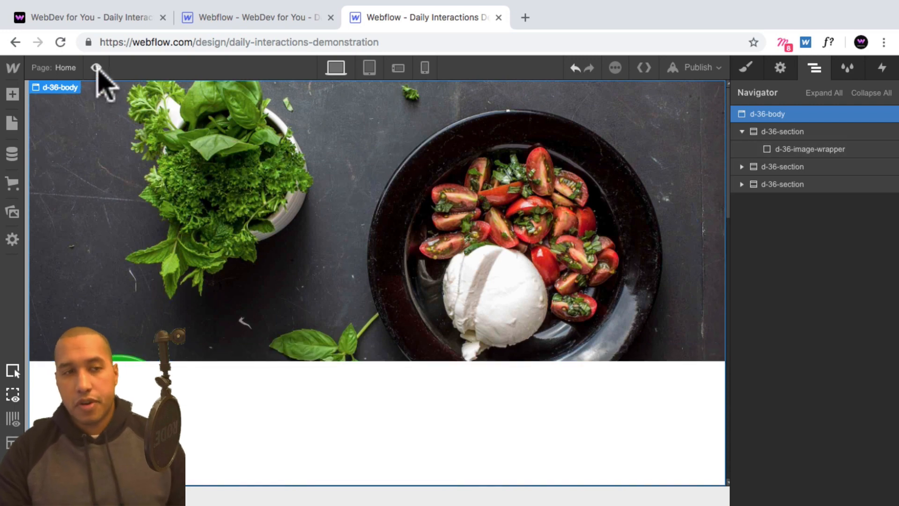
left_click(97, 68)
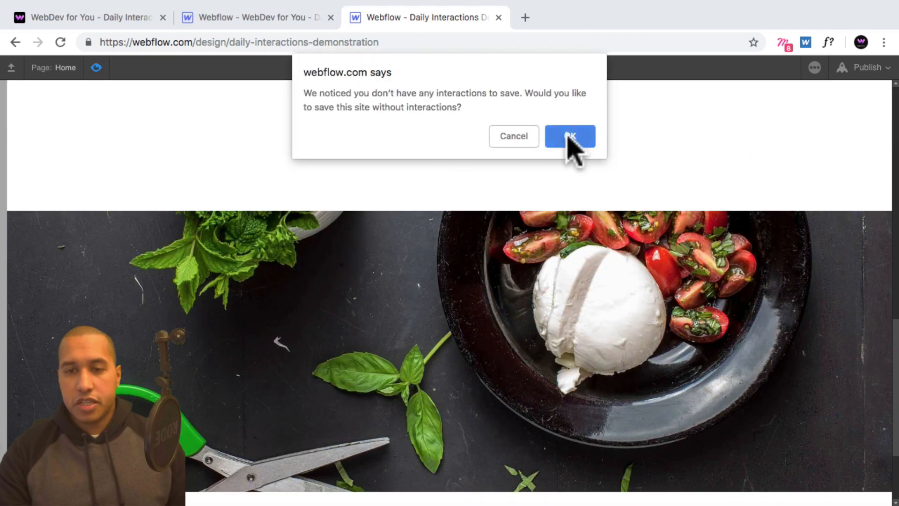
left_click(570, 136)
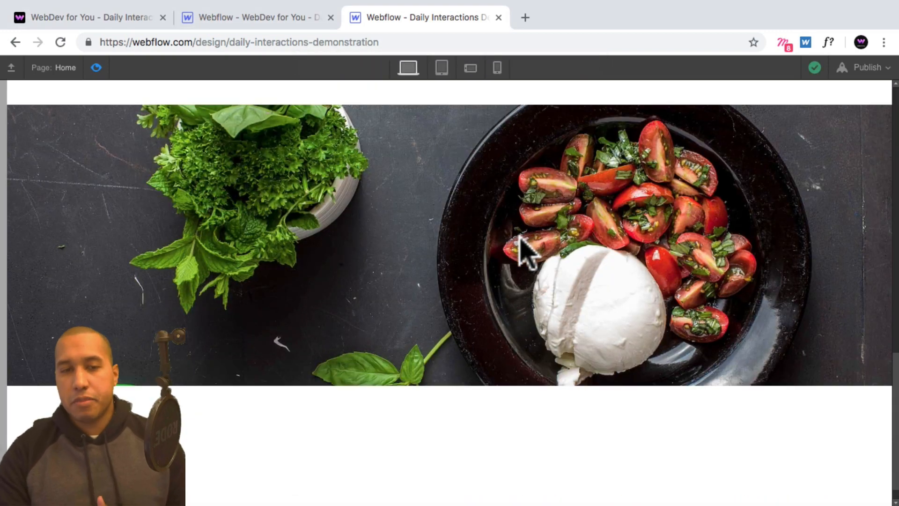
scroll("up", 3)
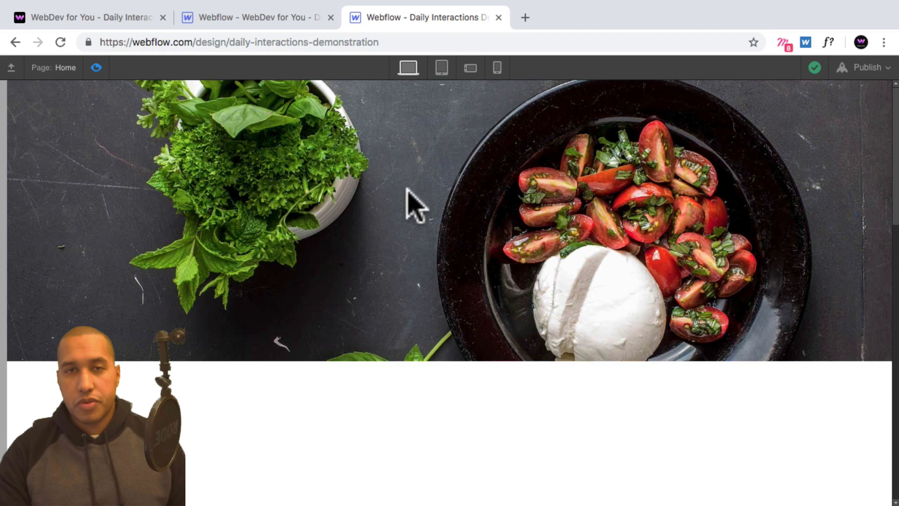
left_click(814, 67)
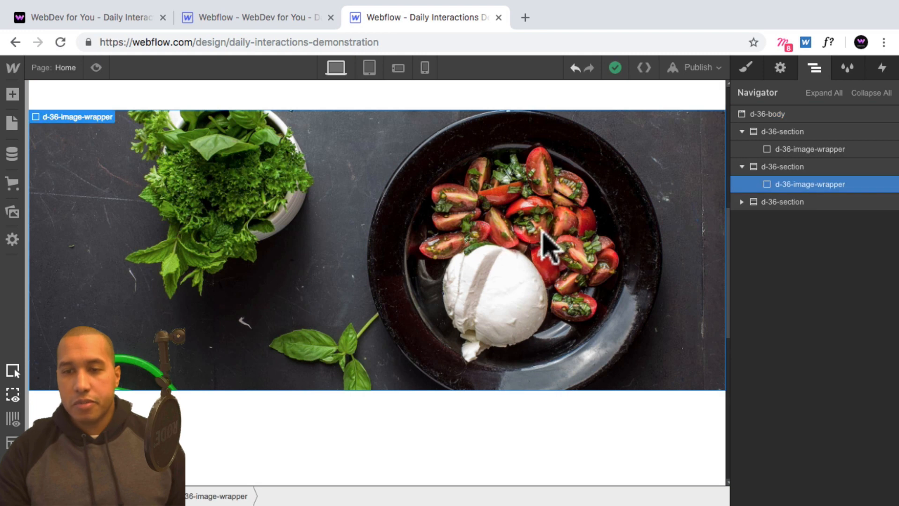
- Give the second wrapper a combo class 'two' with the 01-min.jpg photo as its fixed background
left_click(746, 67)
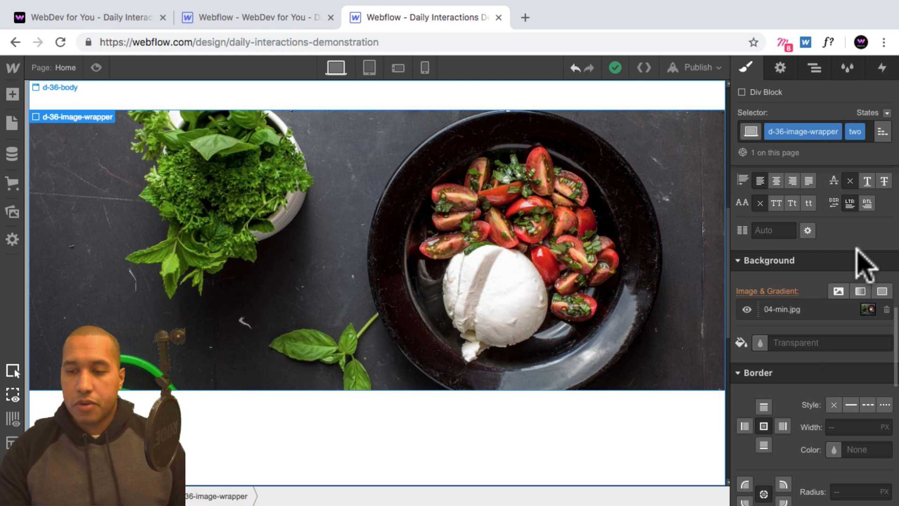
mouse_move(820, 324)
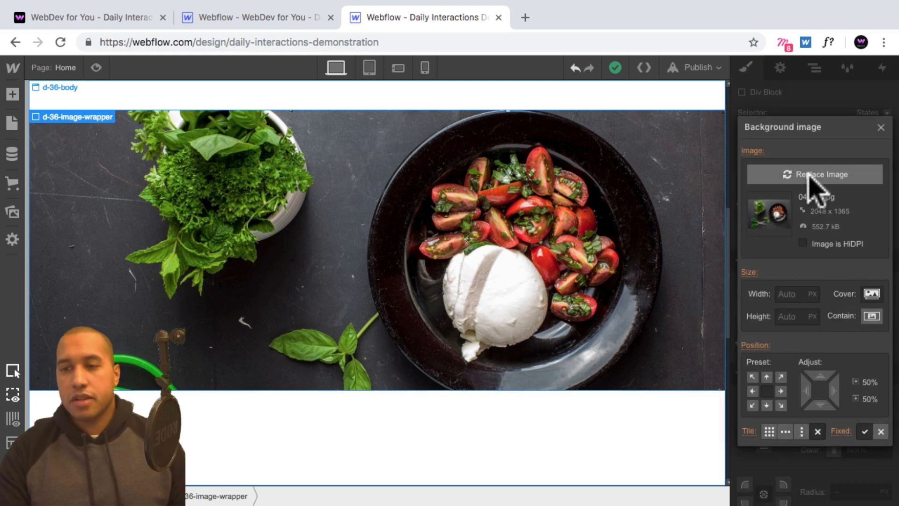
left_click(814, 174)
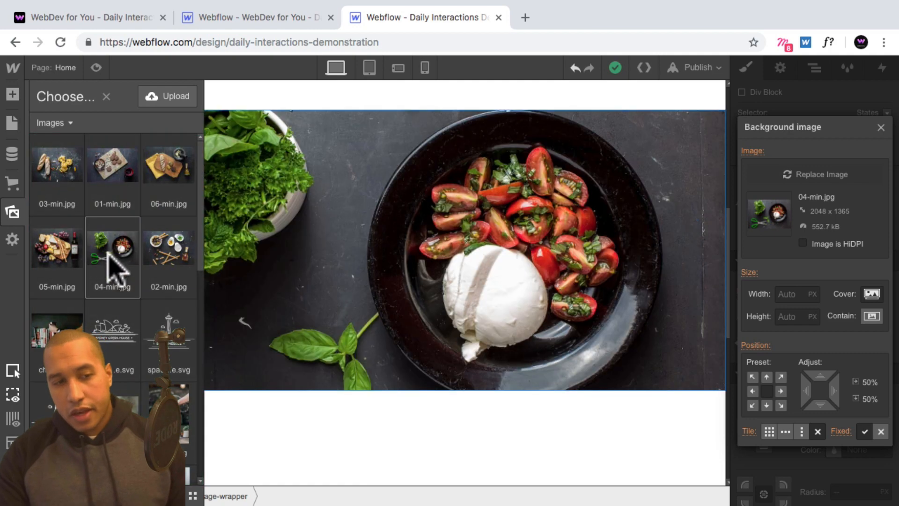
left_click(167, 247)
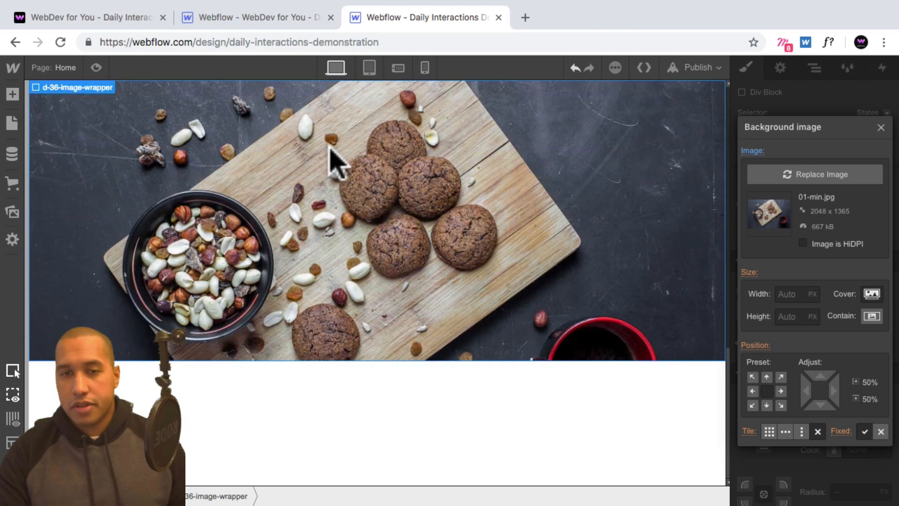
mouse_move(384, 194)
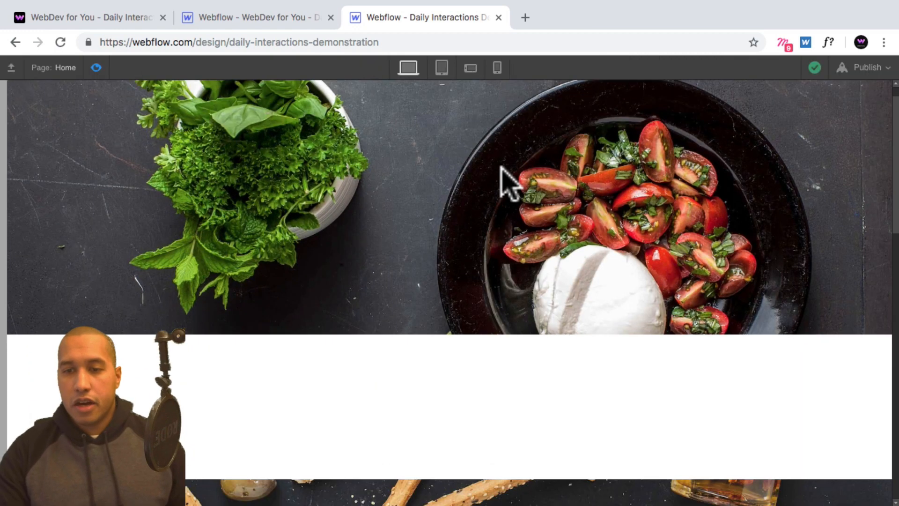
scroll("down", 3)
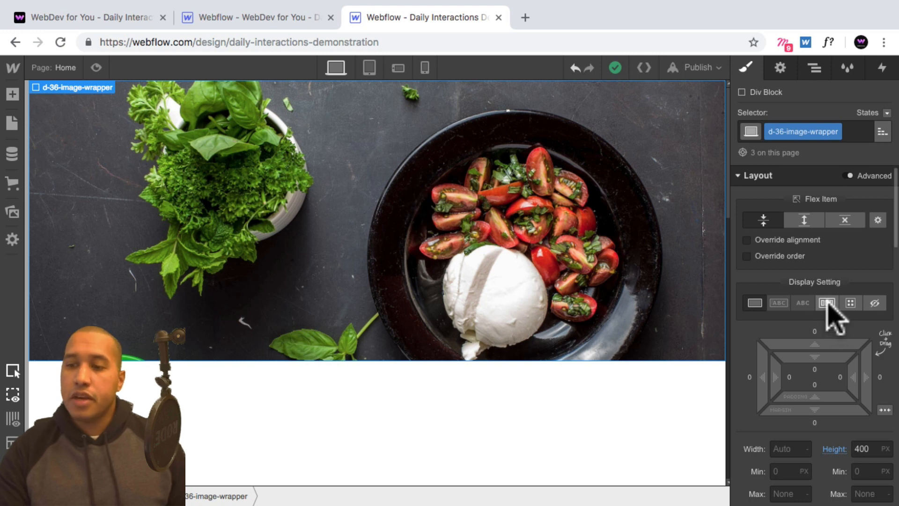
- Set d-36-image-wrapper to Flex with a Vertical direction
left_click(827, 303)
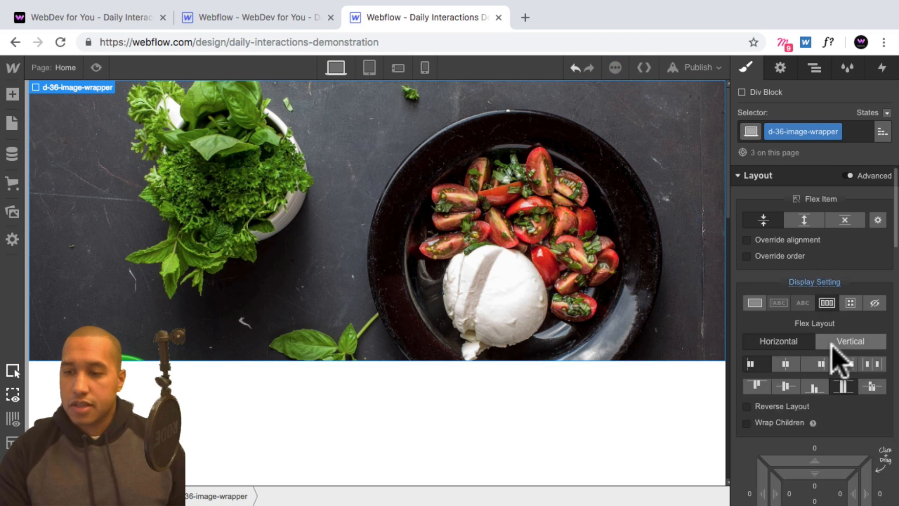
left_click(778, 341)
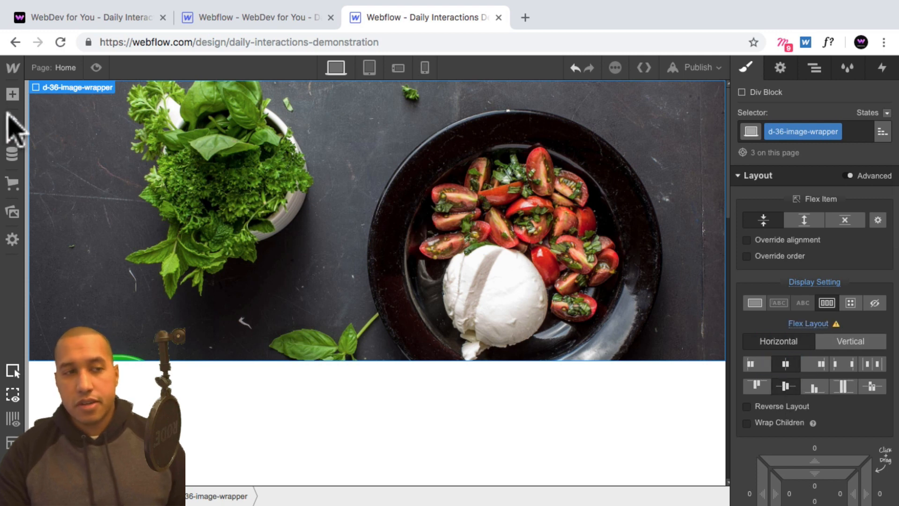
- Add a Text Block classed d-36-image-text styled bold white at large size on a black background
left_click(12, 94)
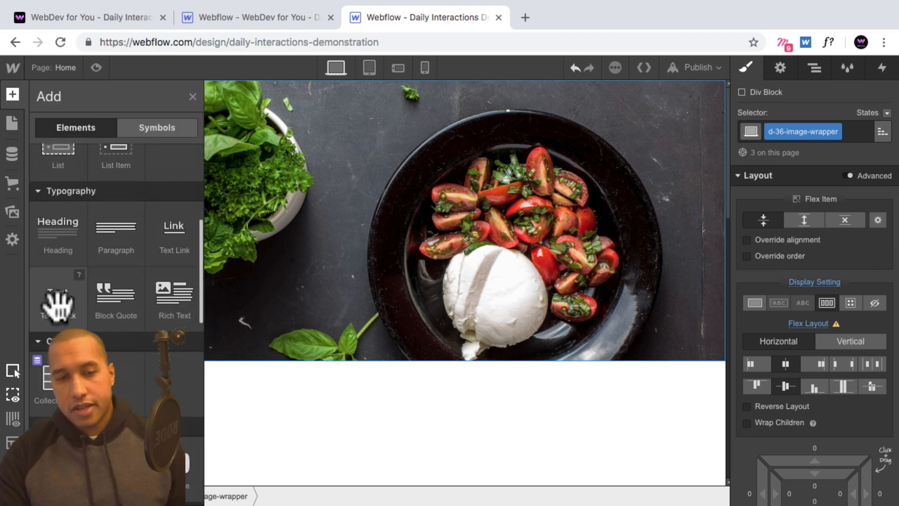
type("d")
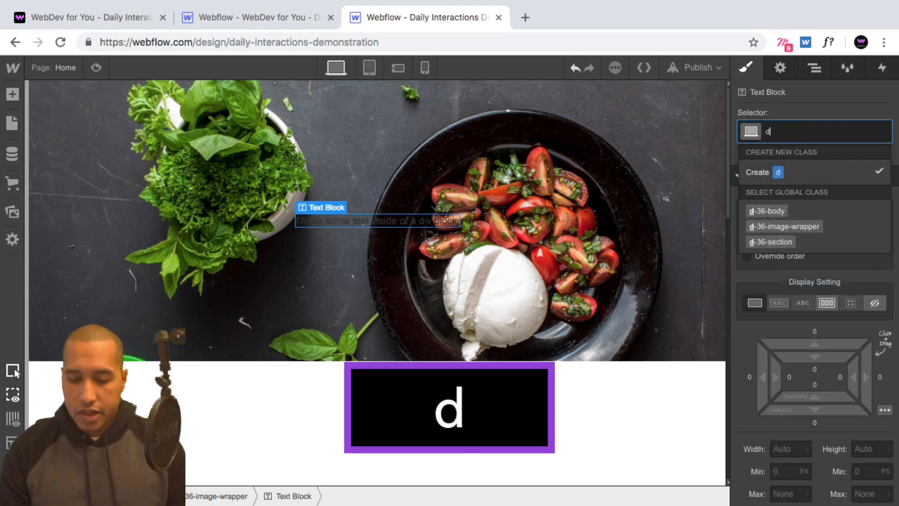
type("-36-image")
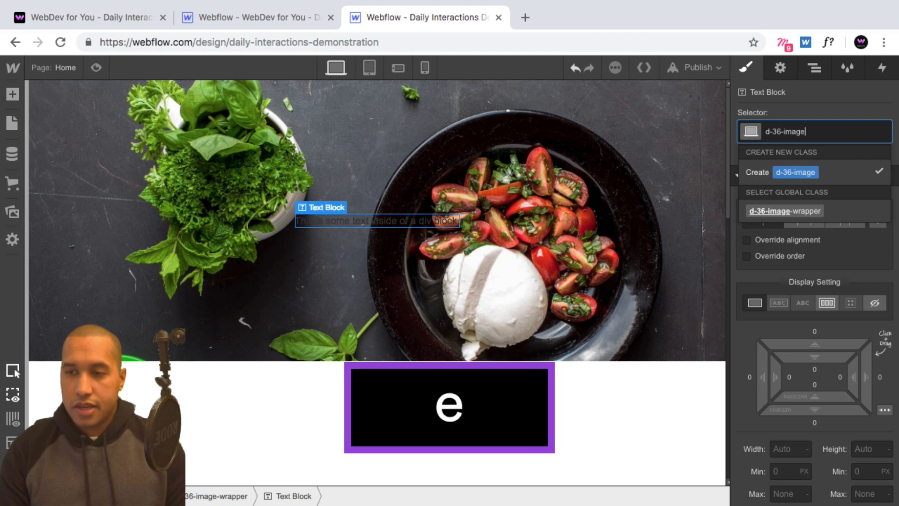
left_click(885, 172)
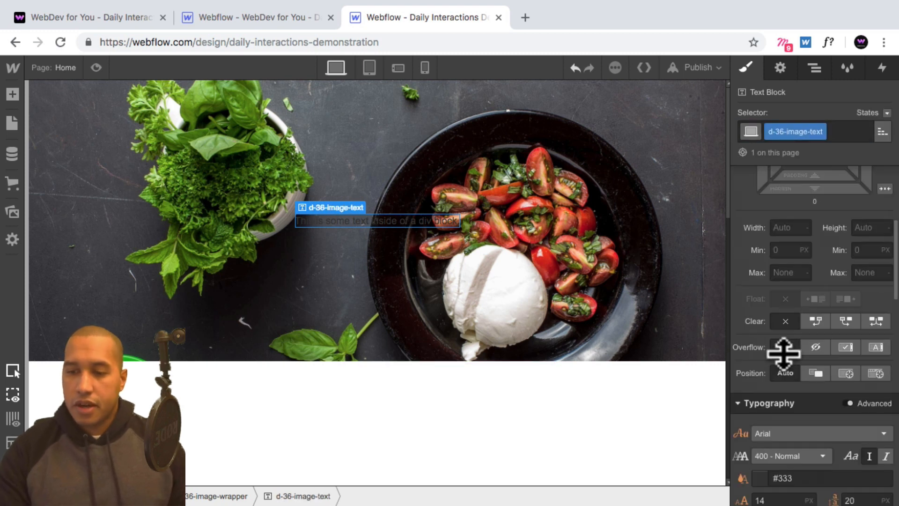
scroll("down", 3)
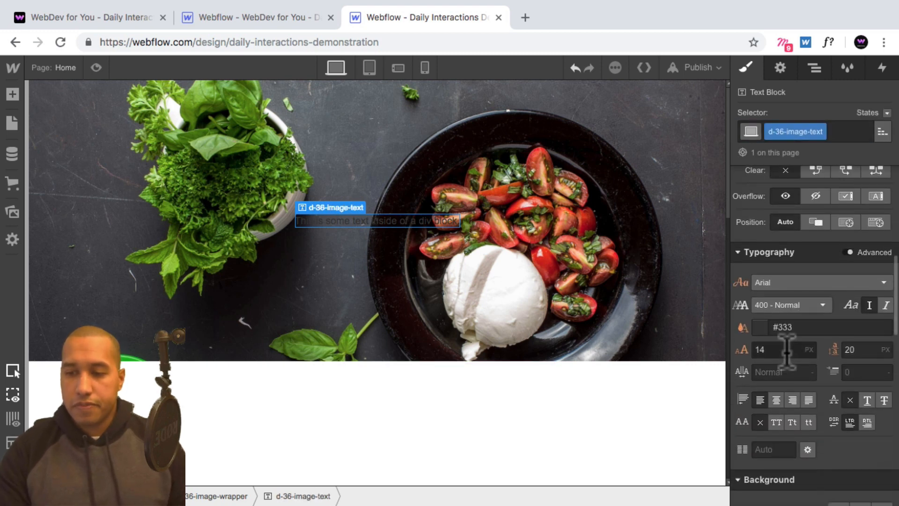
left_click(817, 282)
type("50")
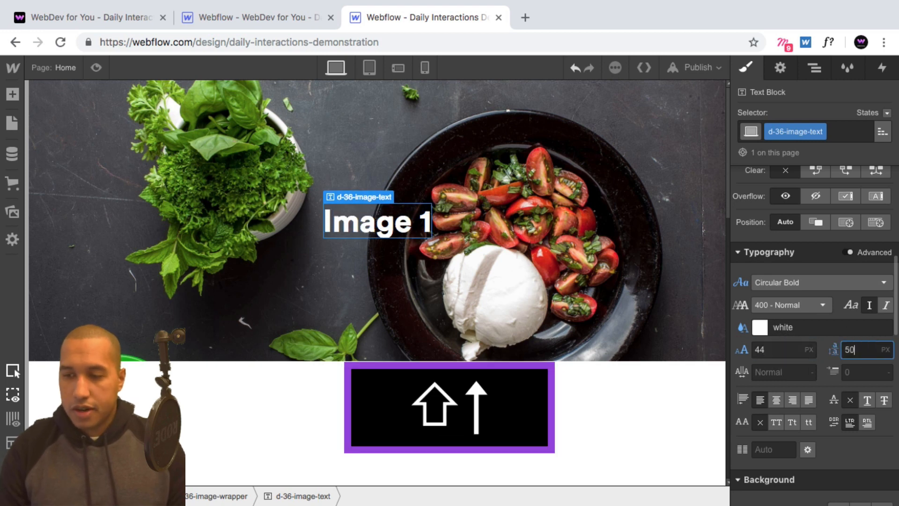
type("60")
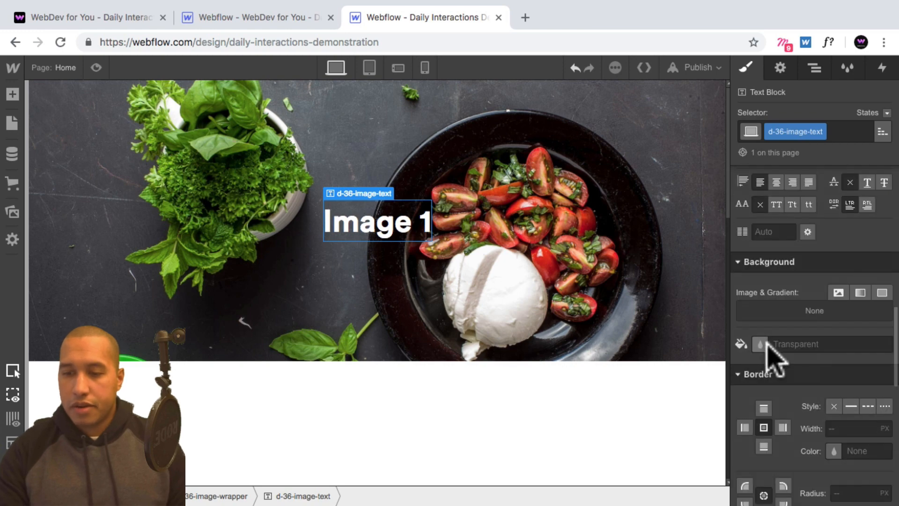
left_click(761, 344)
type("black")
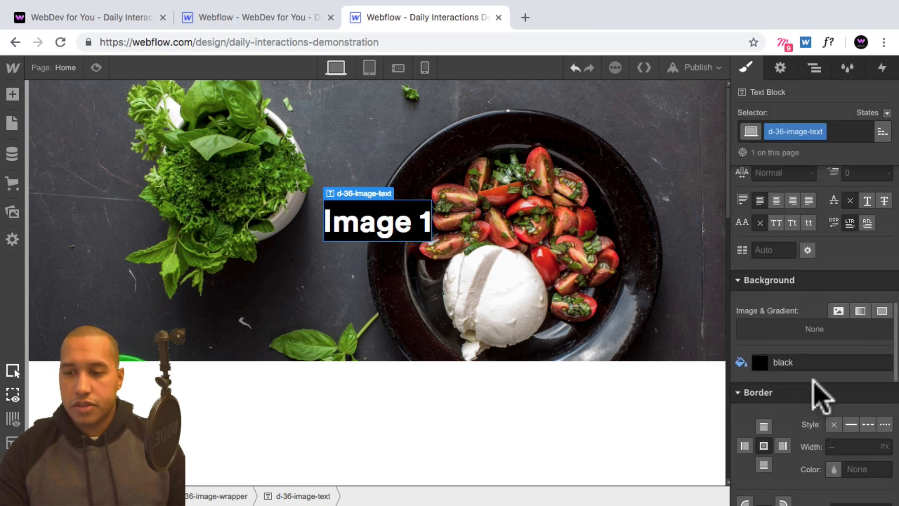
left_click(779, 67)
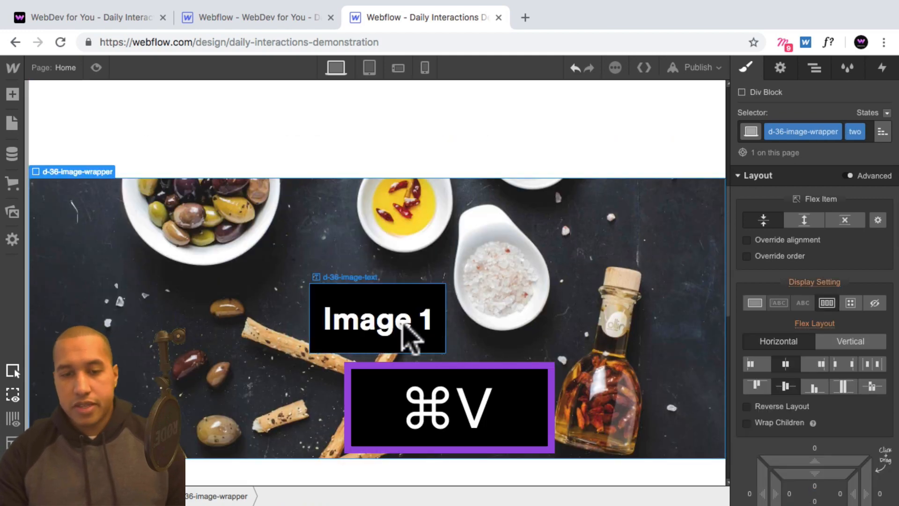
- Edit the second label to 'Image 2' and set the label's line height to 50
double_click(376, 319)
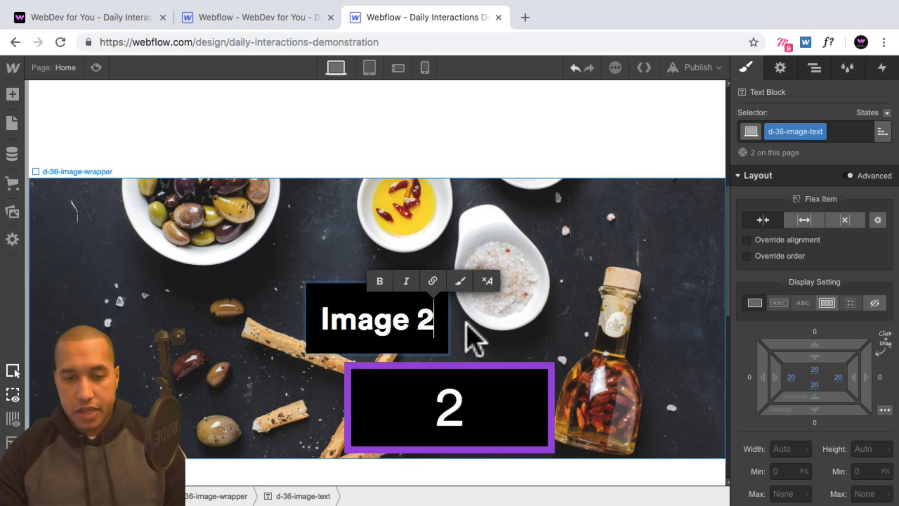
key("cmd+v")
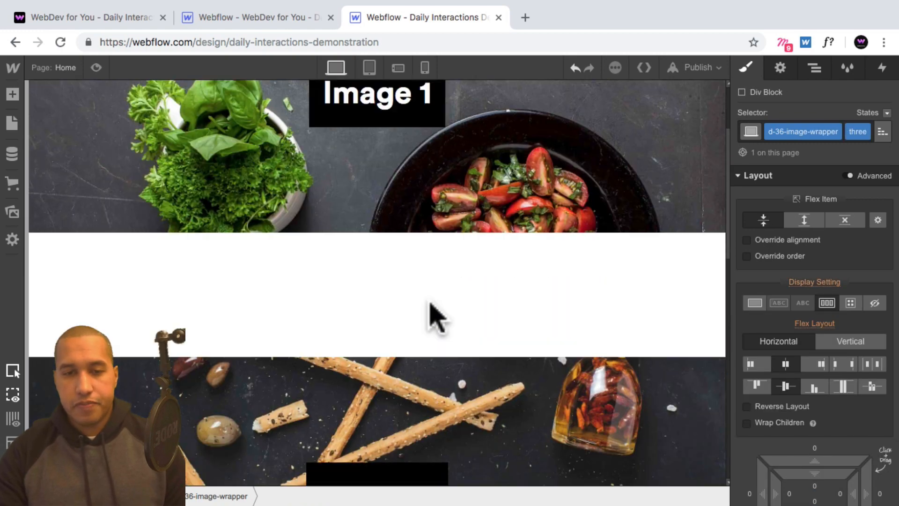
left_click(375, 103)
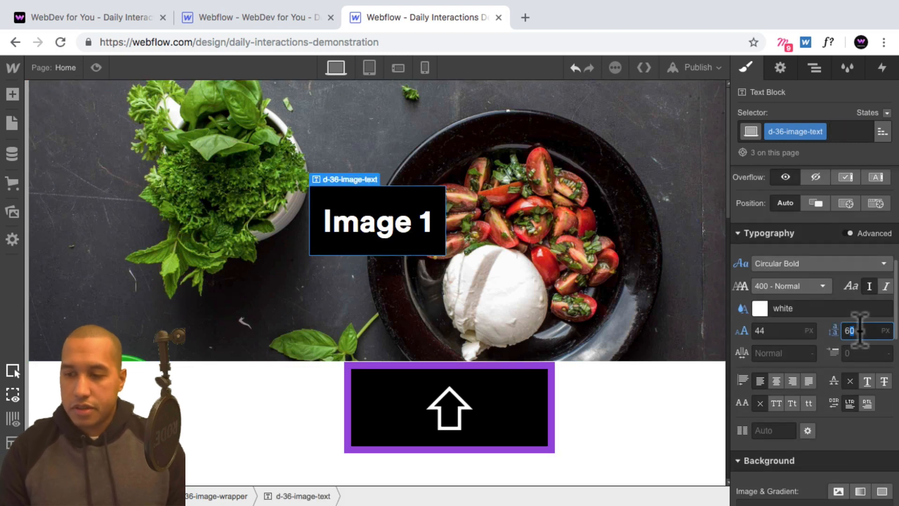
type("50")
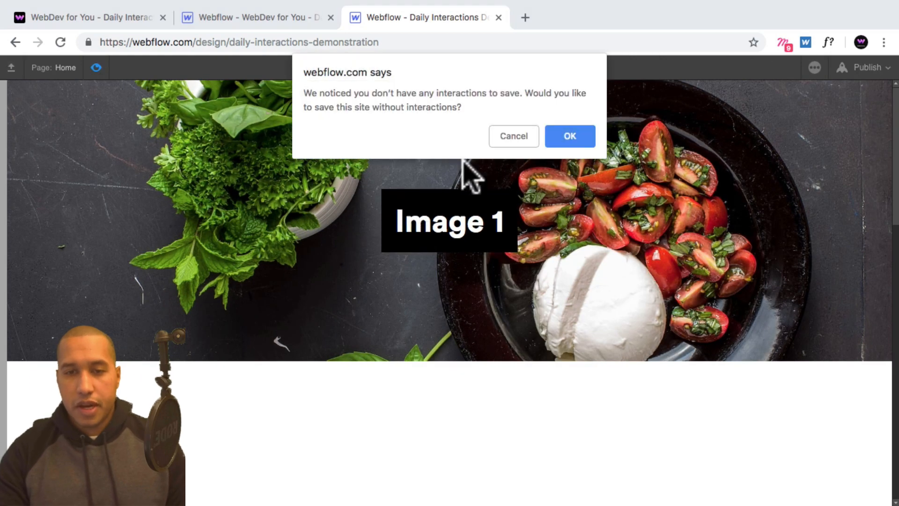
- Accept the save prompt, enter preview mode and scroll down and back up through the photo sections
left_click(568, 136)
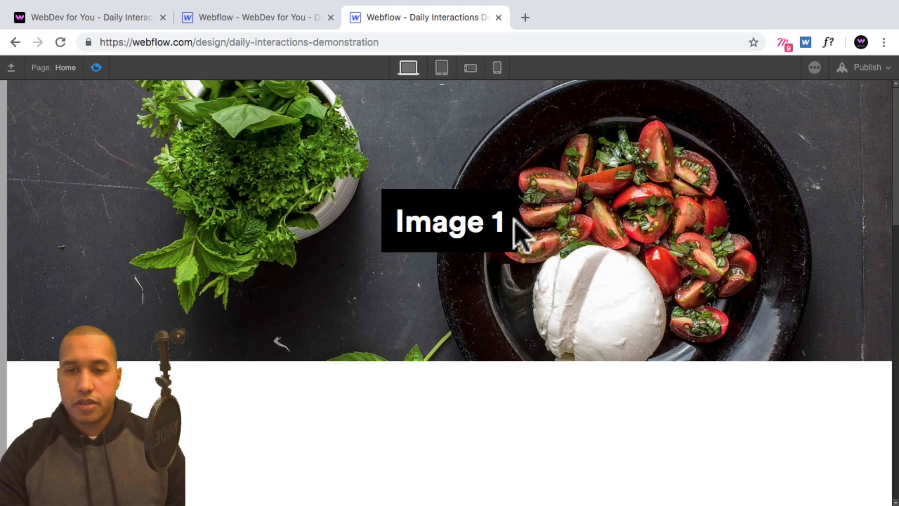
left_click(95, 67)
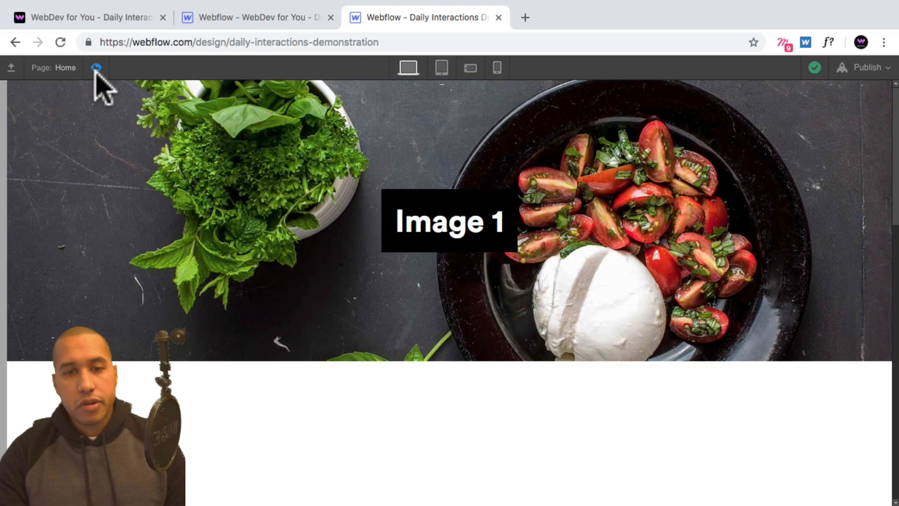
mouse_move(96, 67)
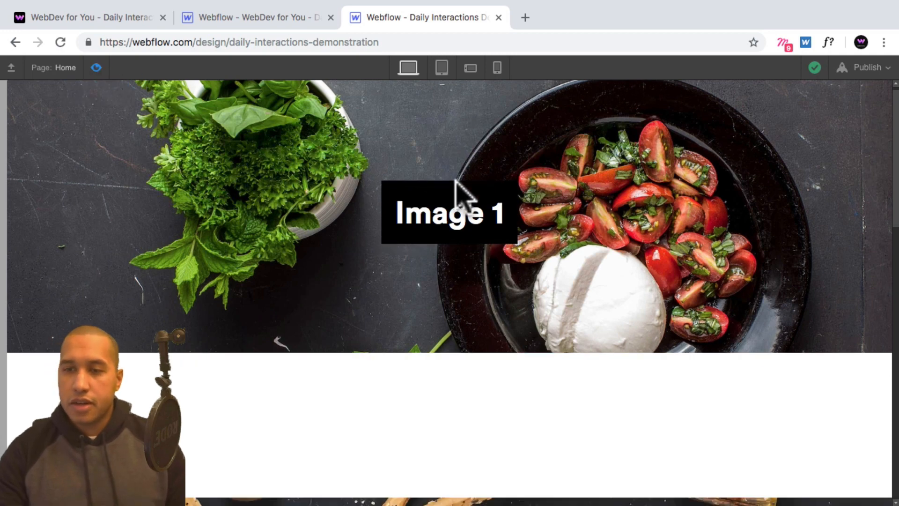
scroll("down", 3)
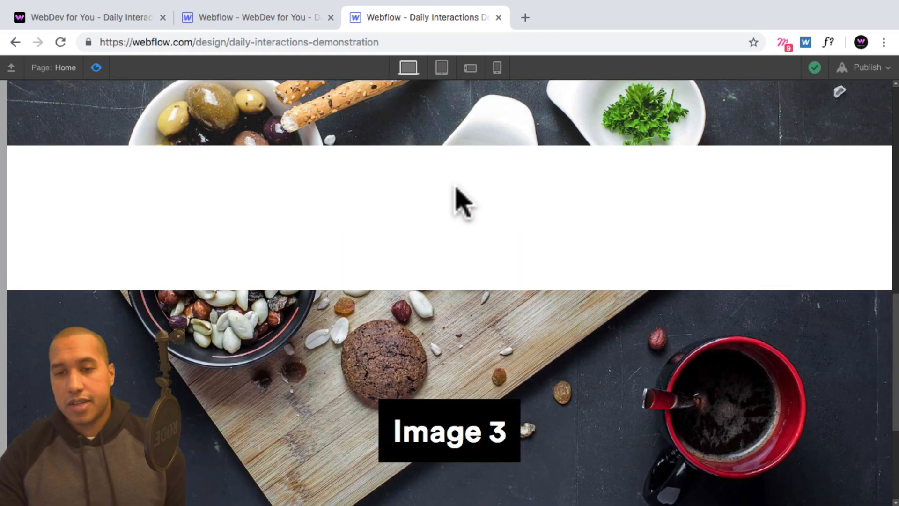
scroll("up", 3)
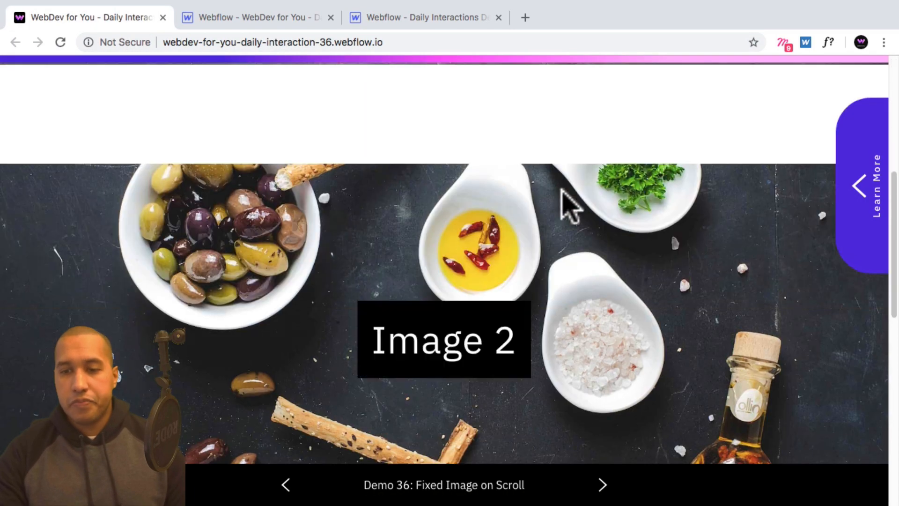
- Scroll the published demo down and back up to its Image 1 section for comparison
scroll("down", 3)
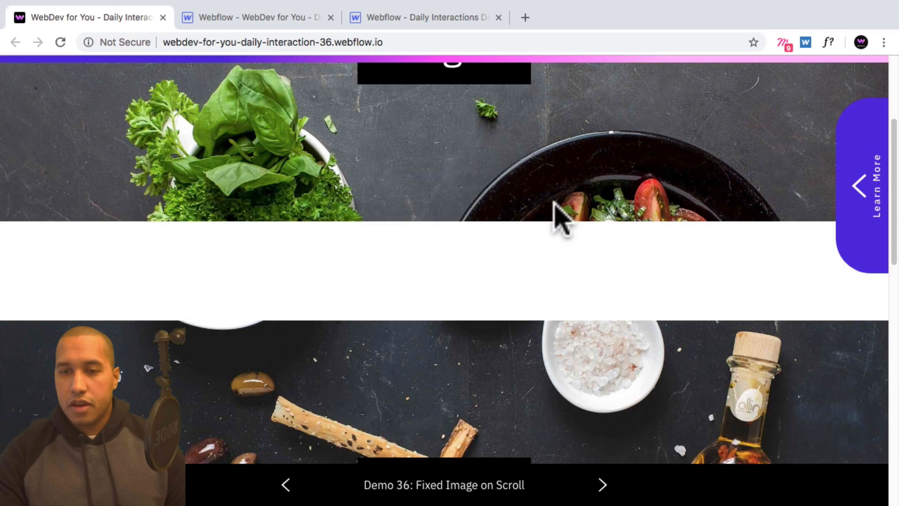
scroll("up", 3)
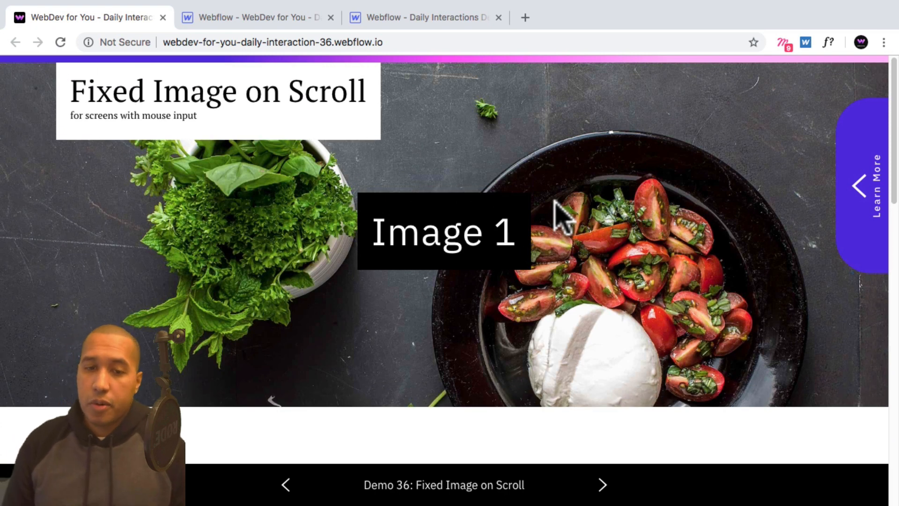